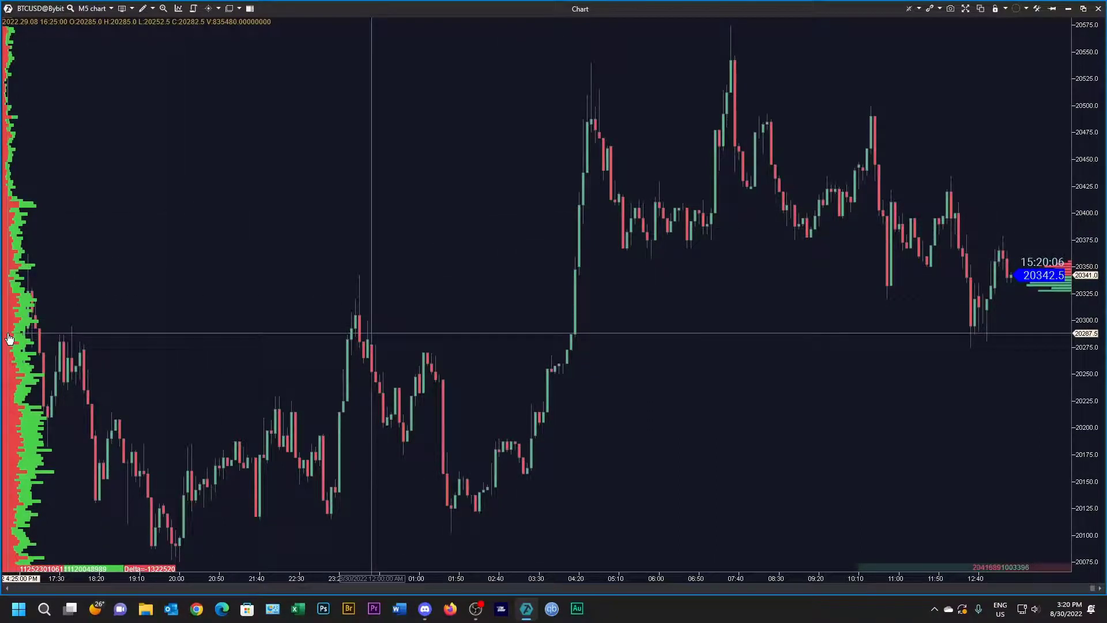
mouse_move(350, 144)
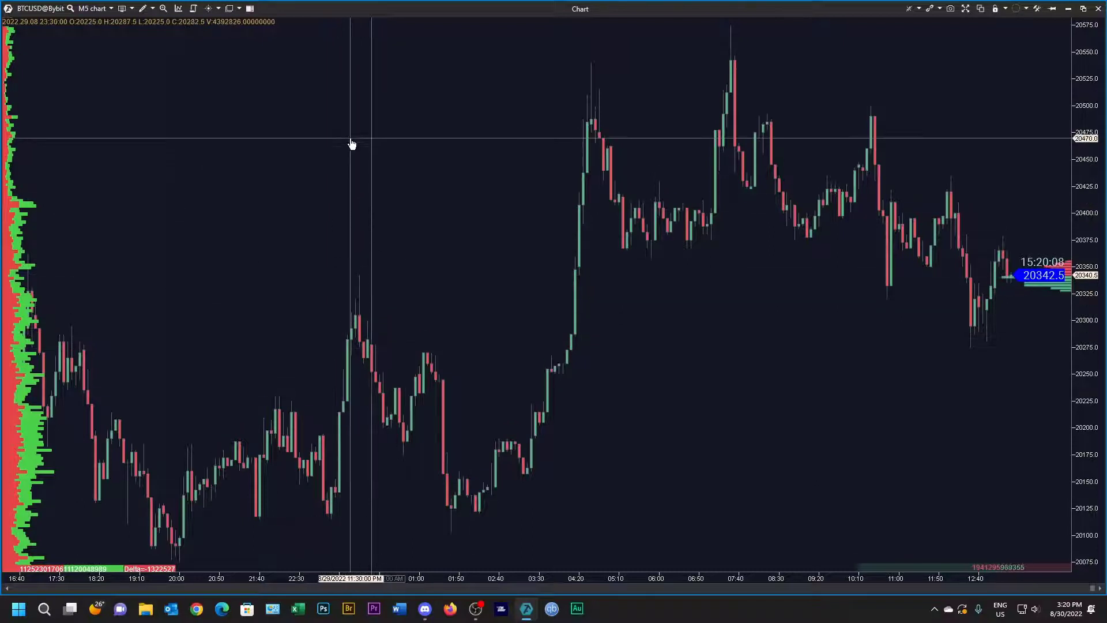
Step: Open the Indicators window from the chart's context menu and filter available indicators by 'Daily'
right_click(352, 143)
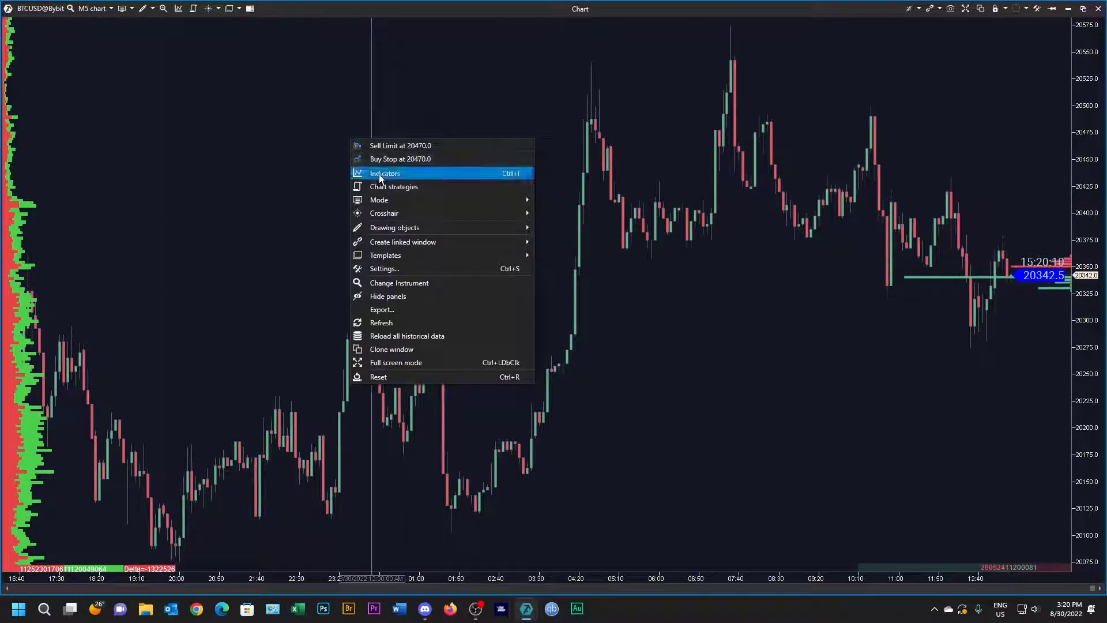
click(386, 173)
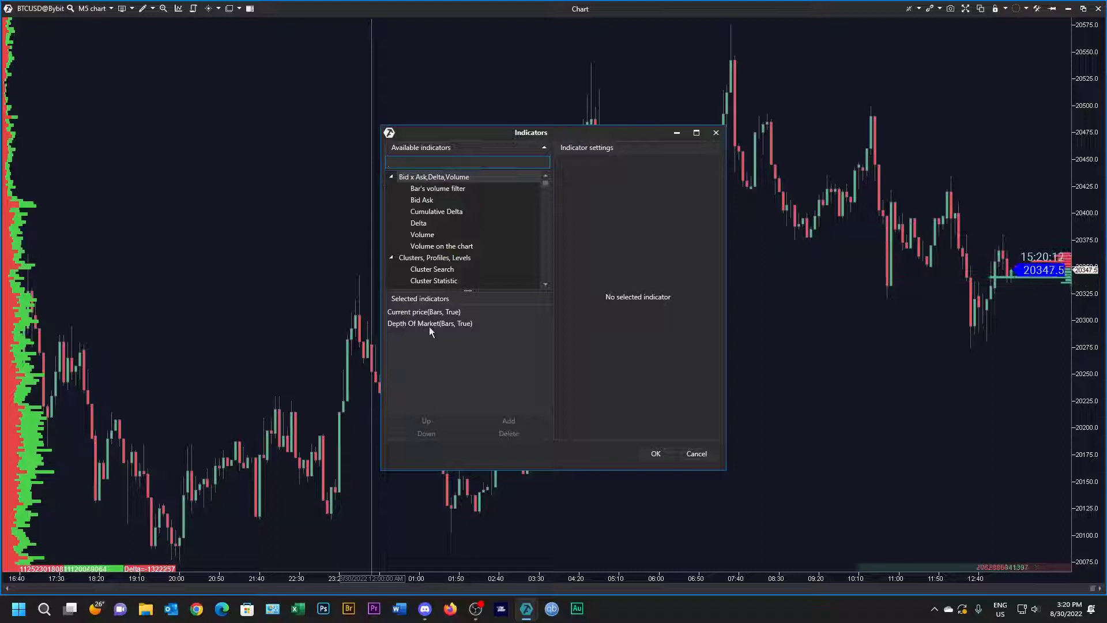
click(423, 311)
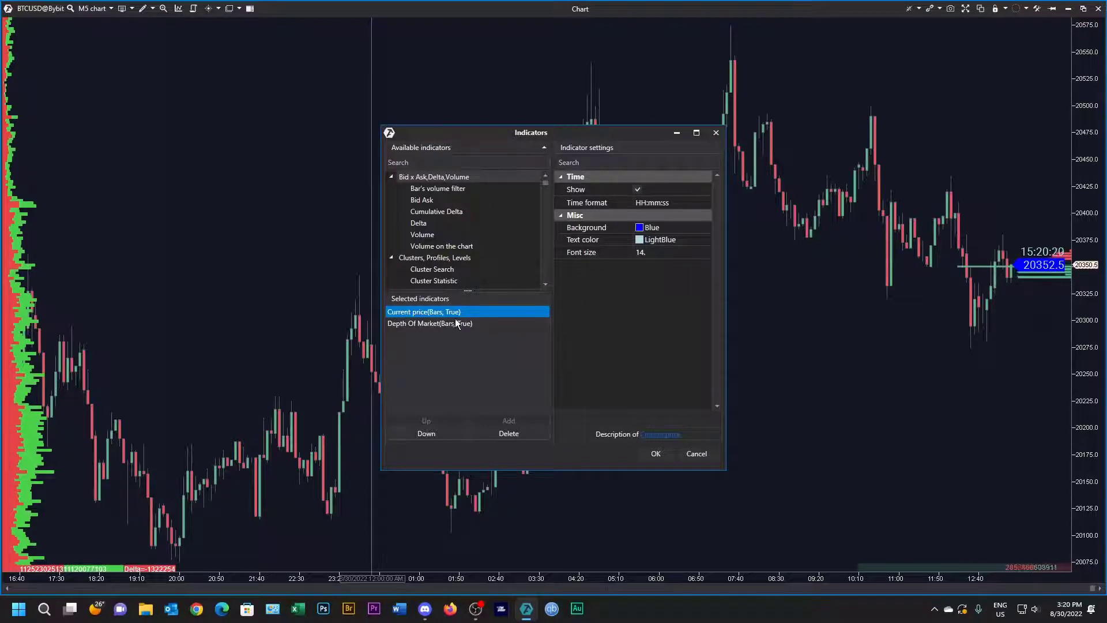
click(429, 323)
text(Daily)
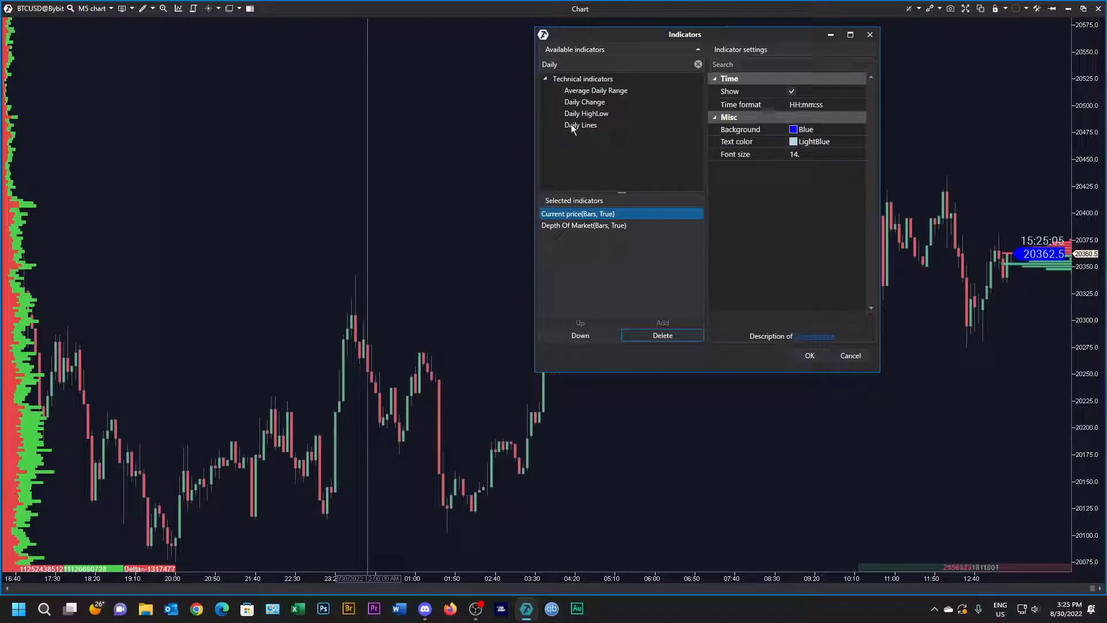
Step: Add the Daily Lines indicator with pdOpen, pdClose, pdHigh and pdLow labels
click(580, 125)
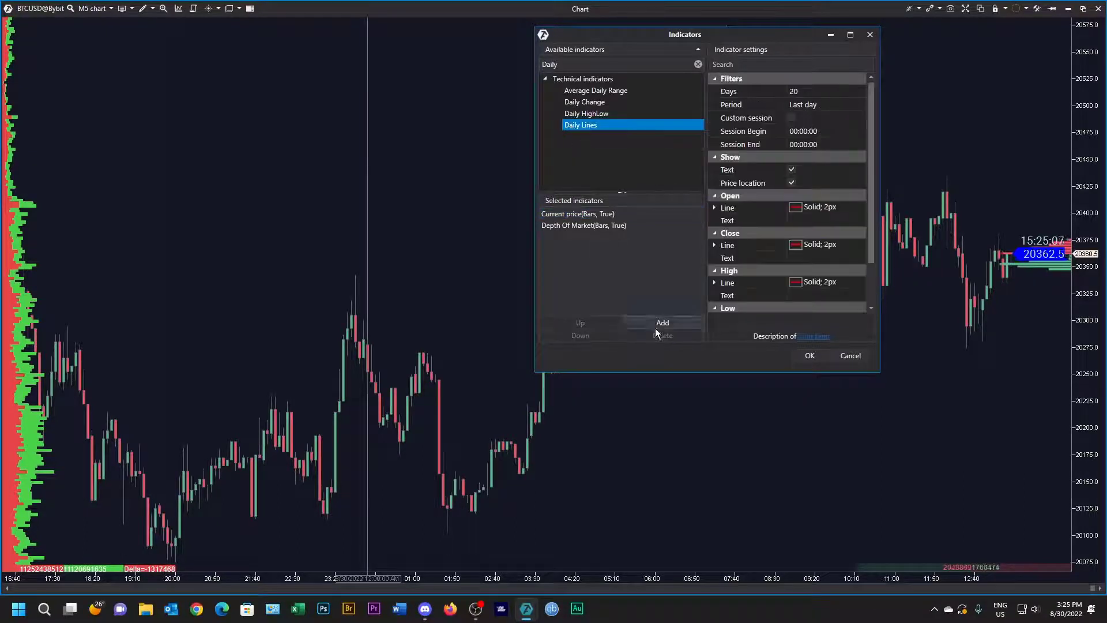
click(662, 323)
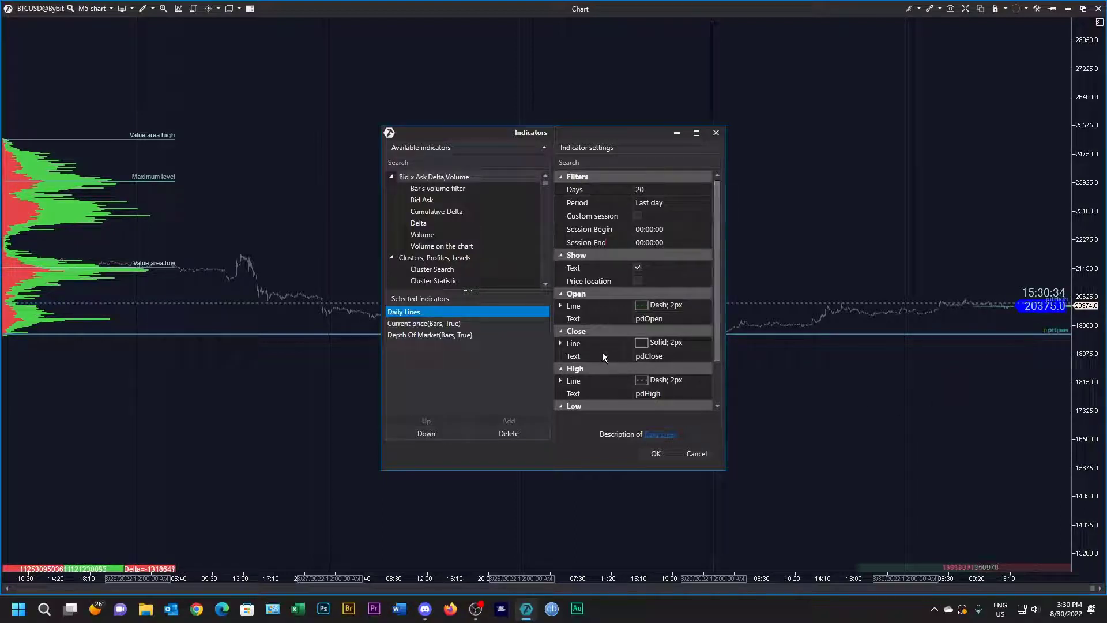
scroll(down, 3)
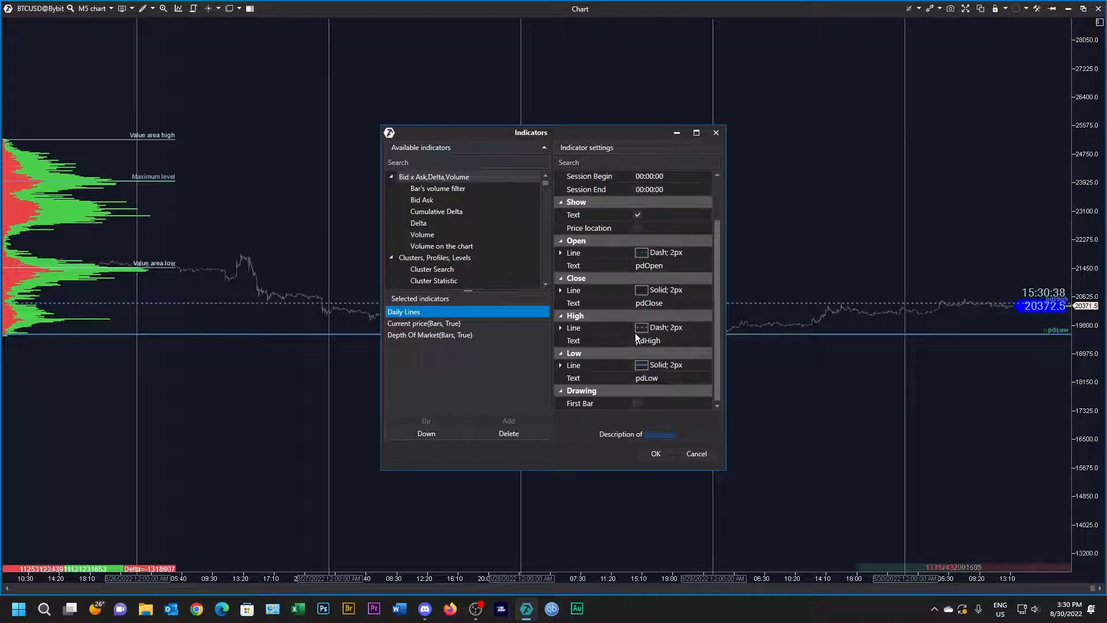
mouse_move(646, 333)
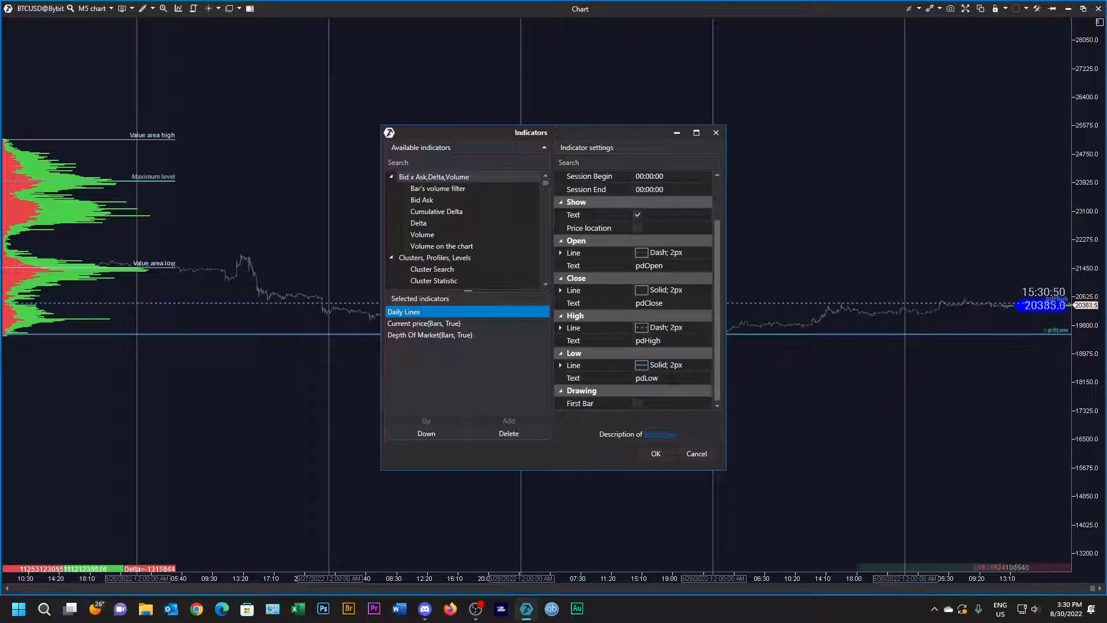
Step: Make the Daily Lines low line blue with a Dash line style
click(573, 365)
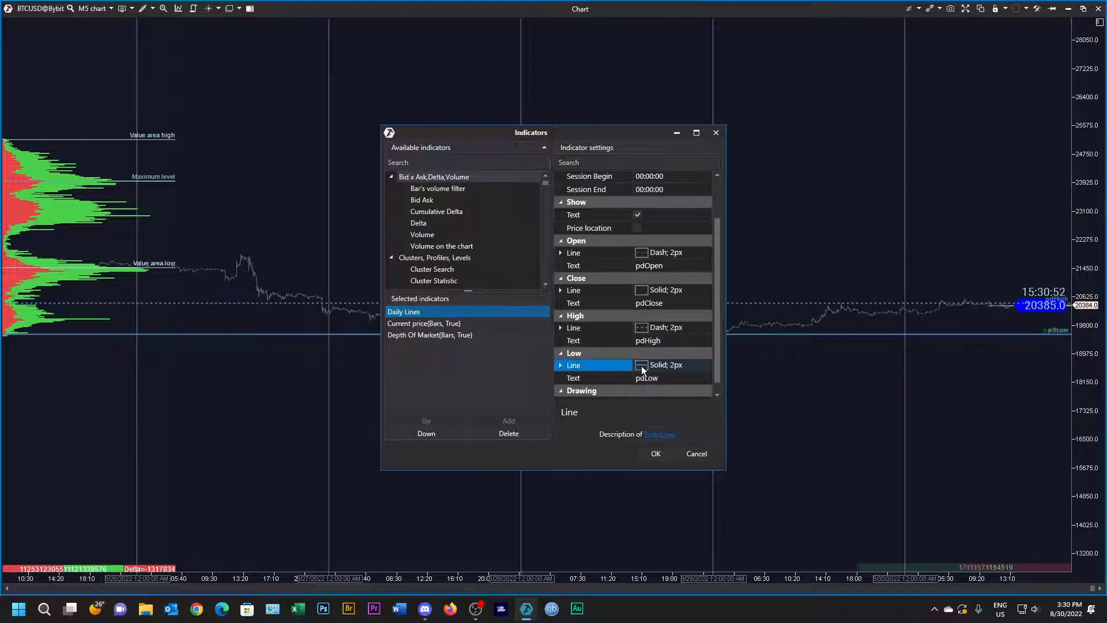
click(562, 365)
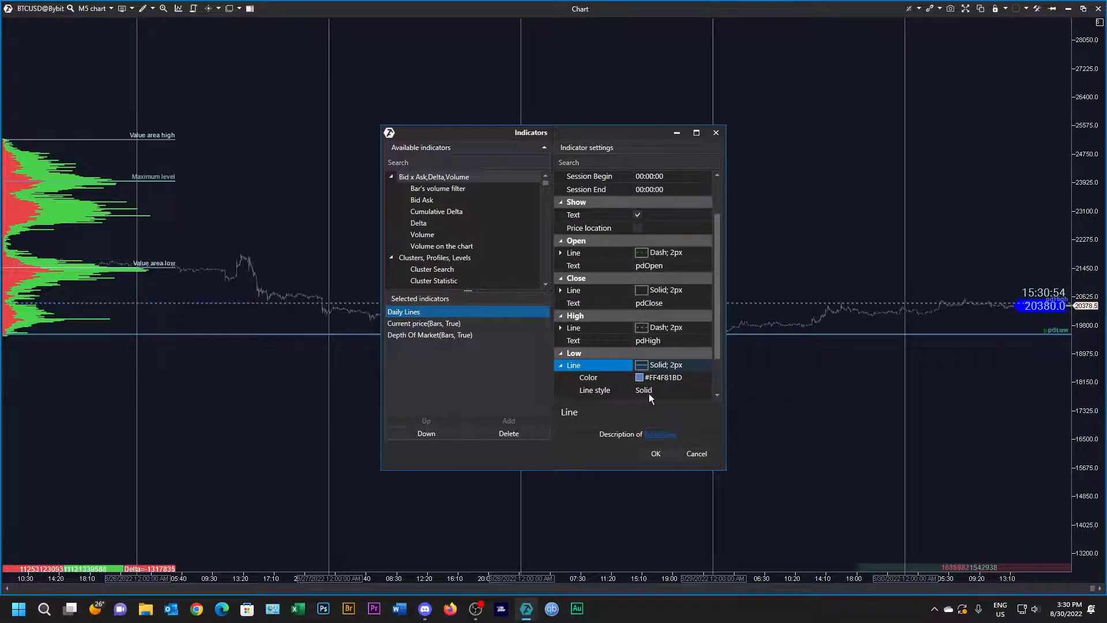
click(671, 390)
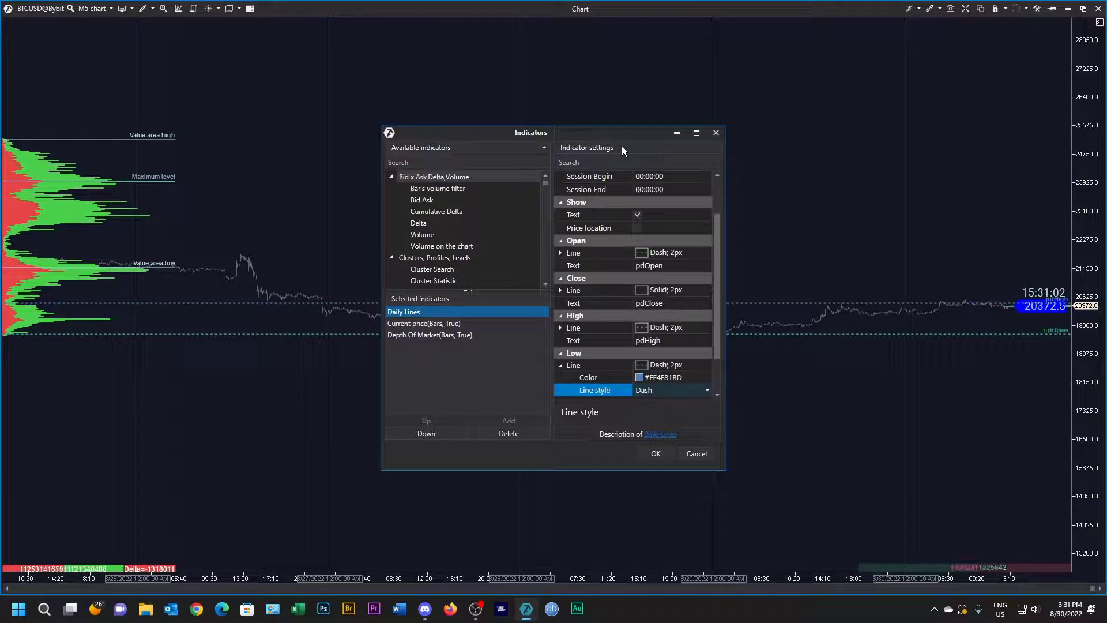
click(466, 162)
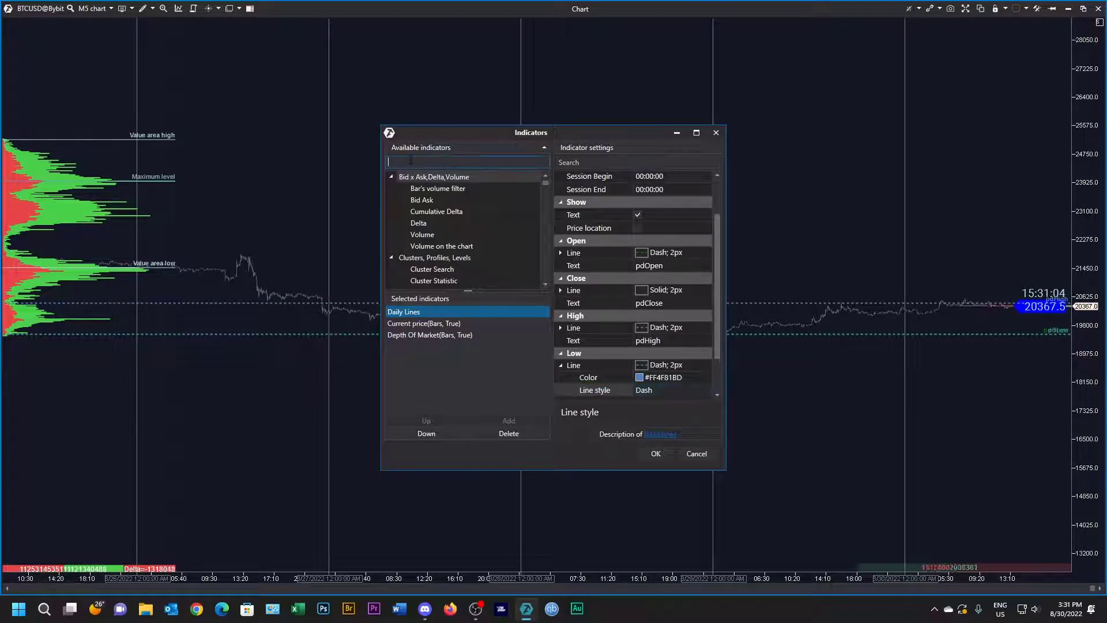
Step: Add a second Daily Lines with Current week period and a yellow dashed weekOpen line, then confirm
text(Dail)
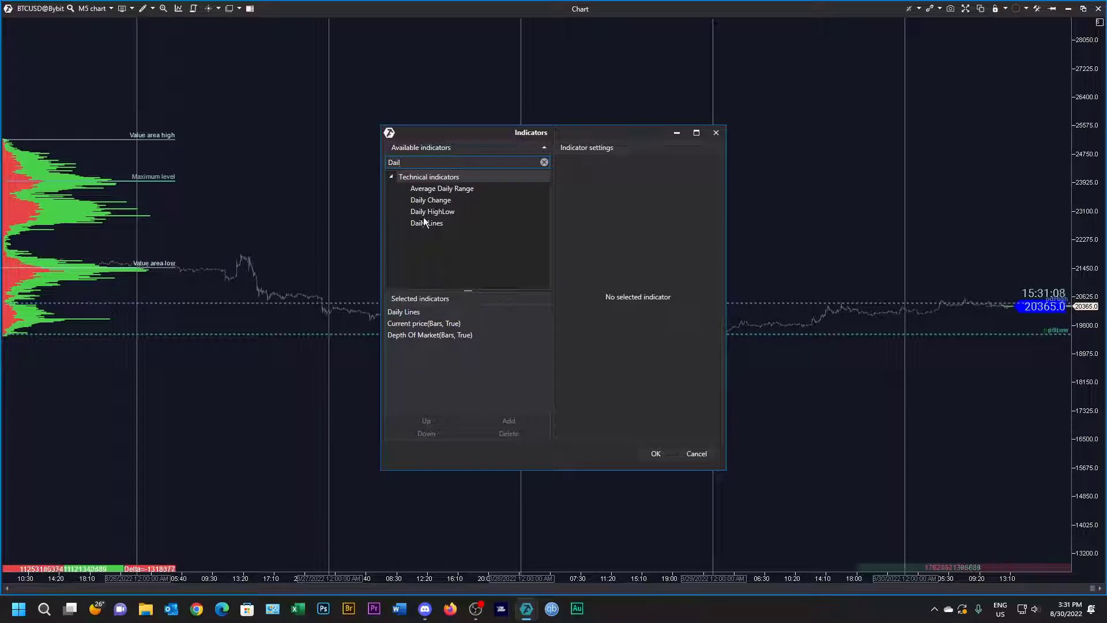
click(427, 222)
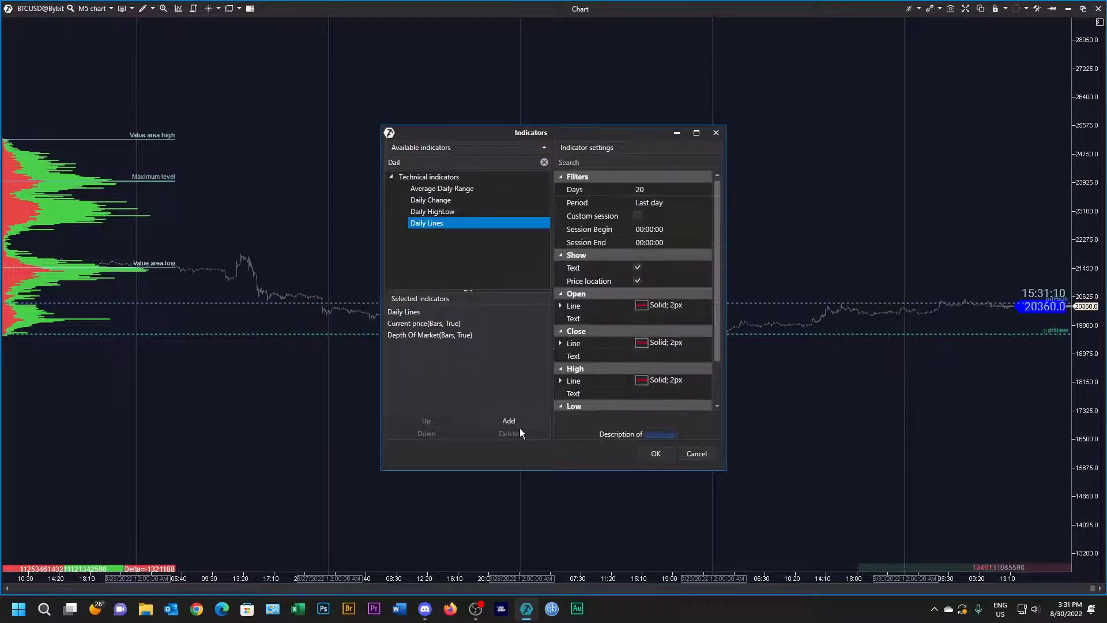
click(508, 420)
text(weekOpen)
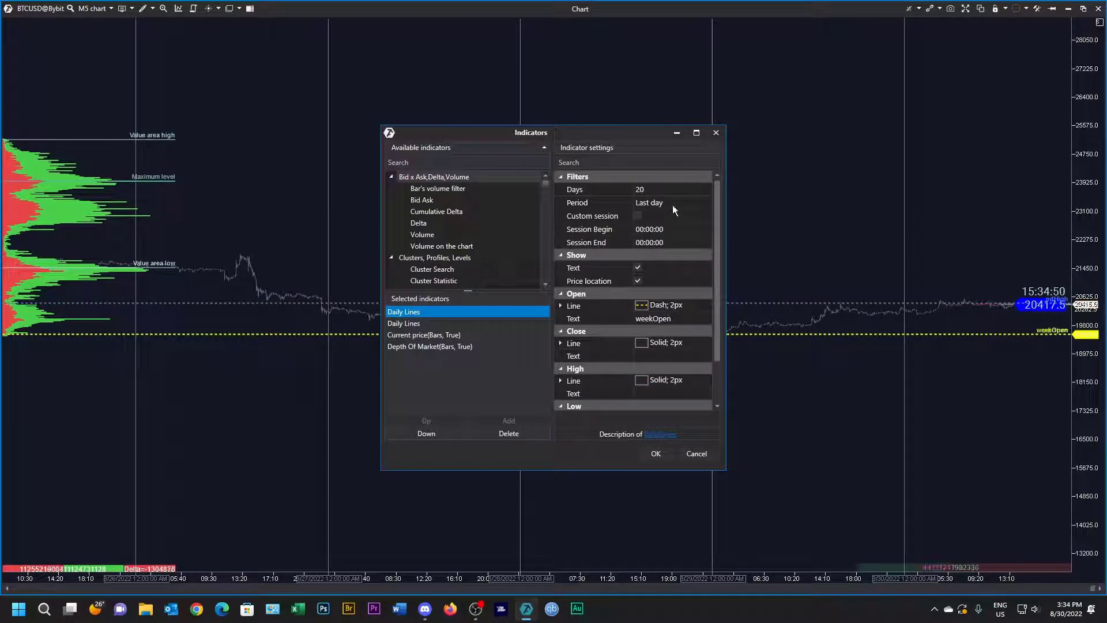
click(669, 202)
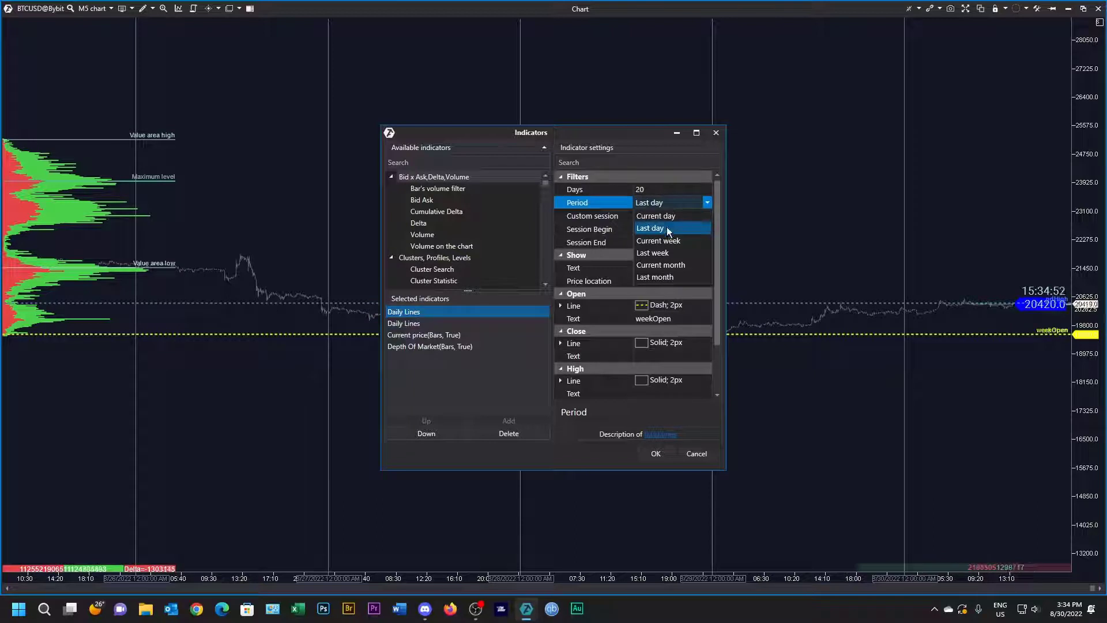
click(659, 240)
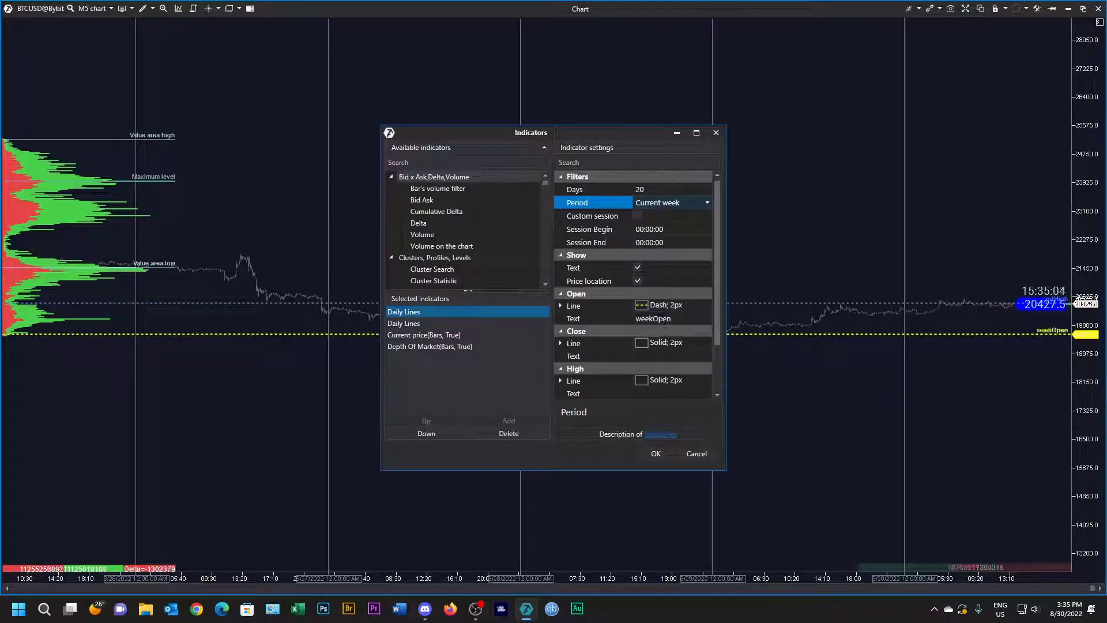
scroll(down, 3)
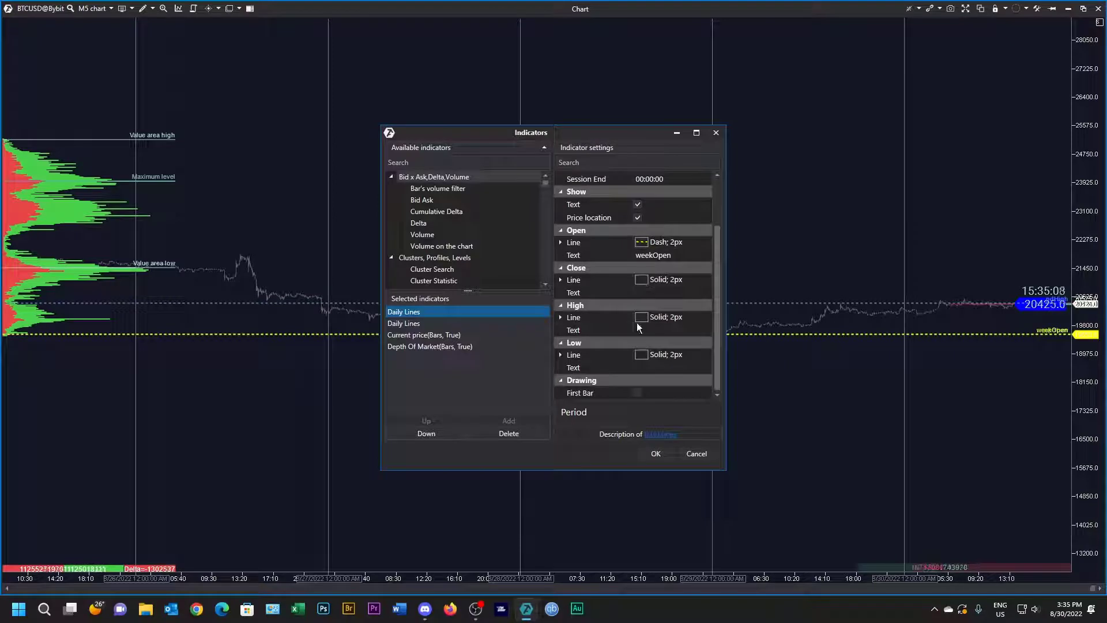
mouse_move(679, 271)
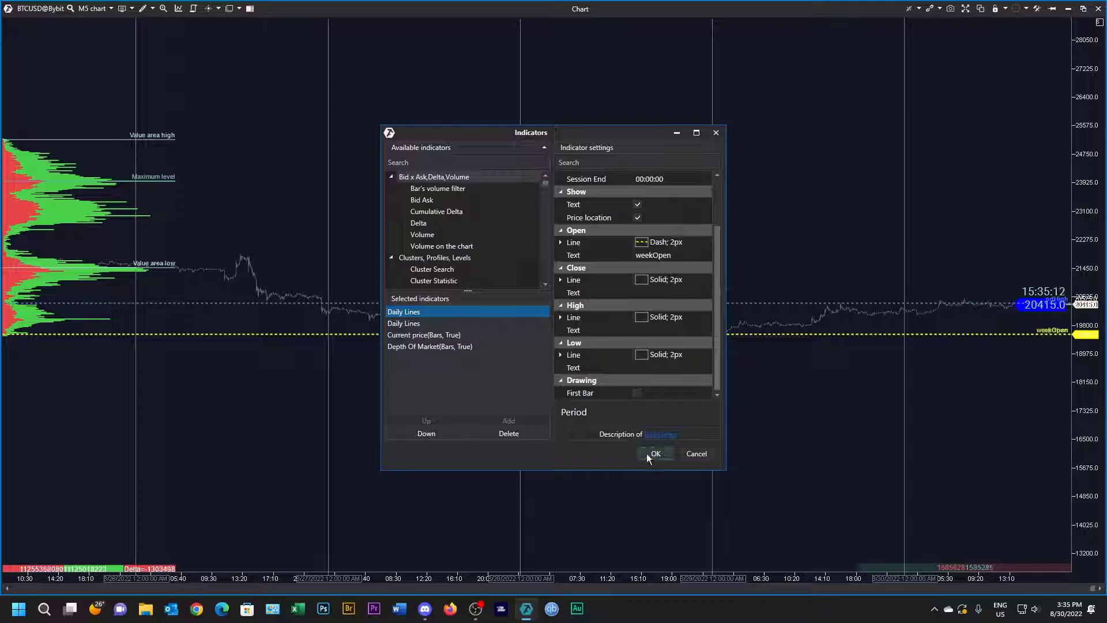
click(655, 454)
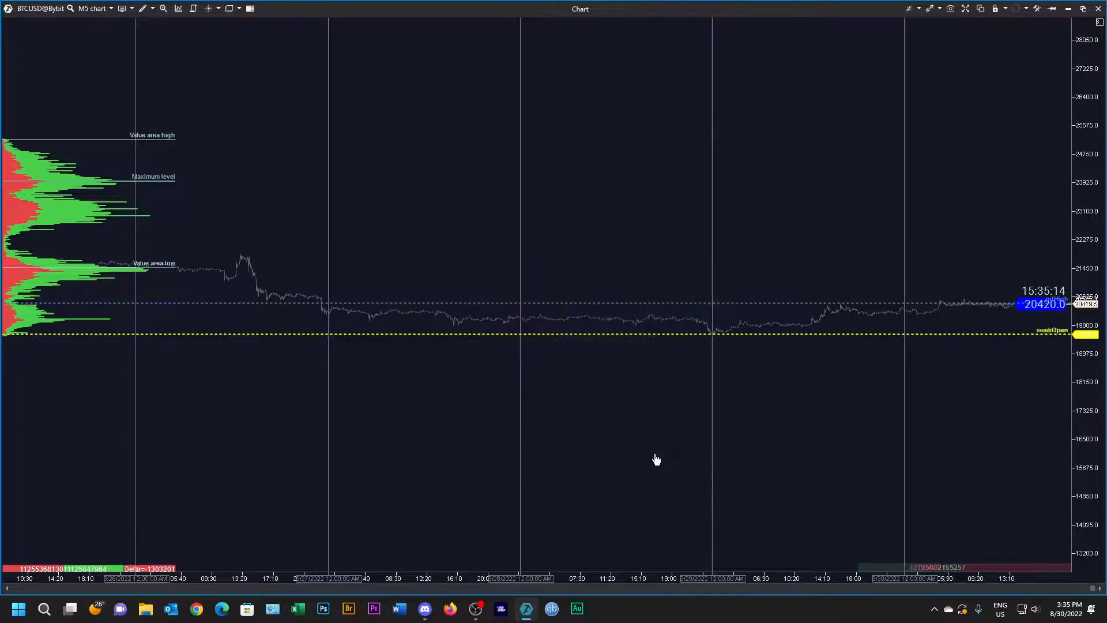
mouse_move(667, 344)
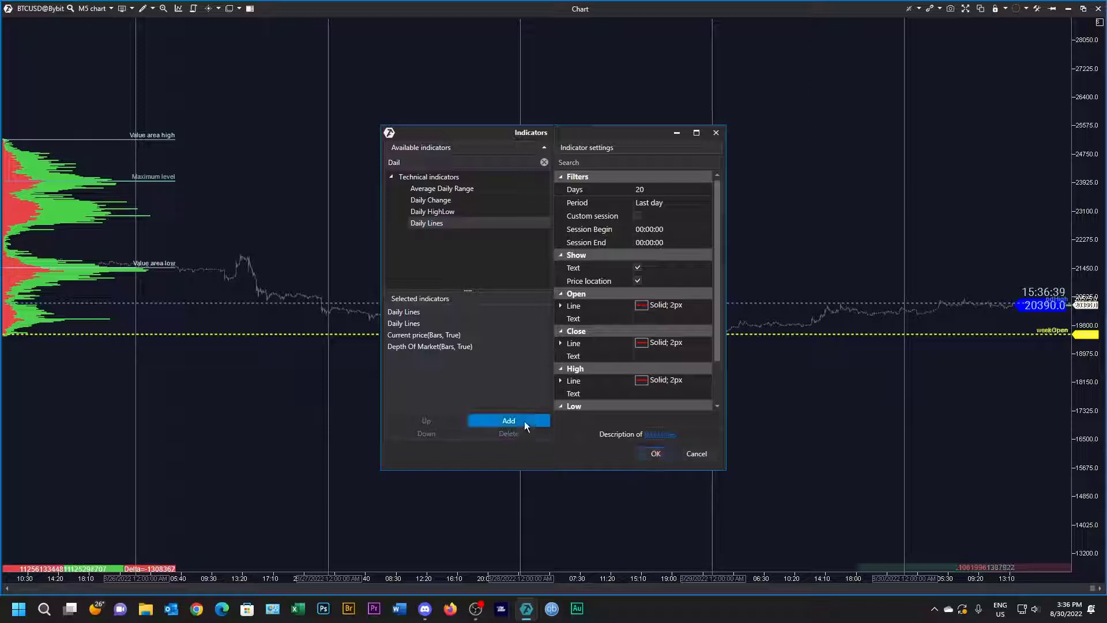
Step: Add a third Daily Lines with Last week period, price location off and text labels shown
click(508, 420)
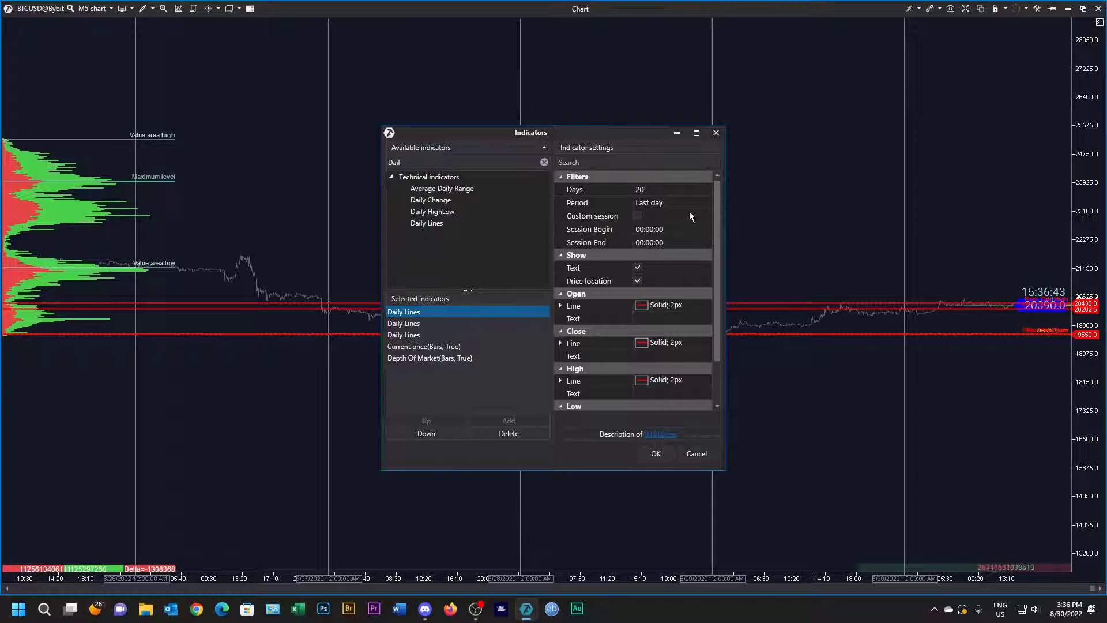
click(706, 202)
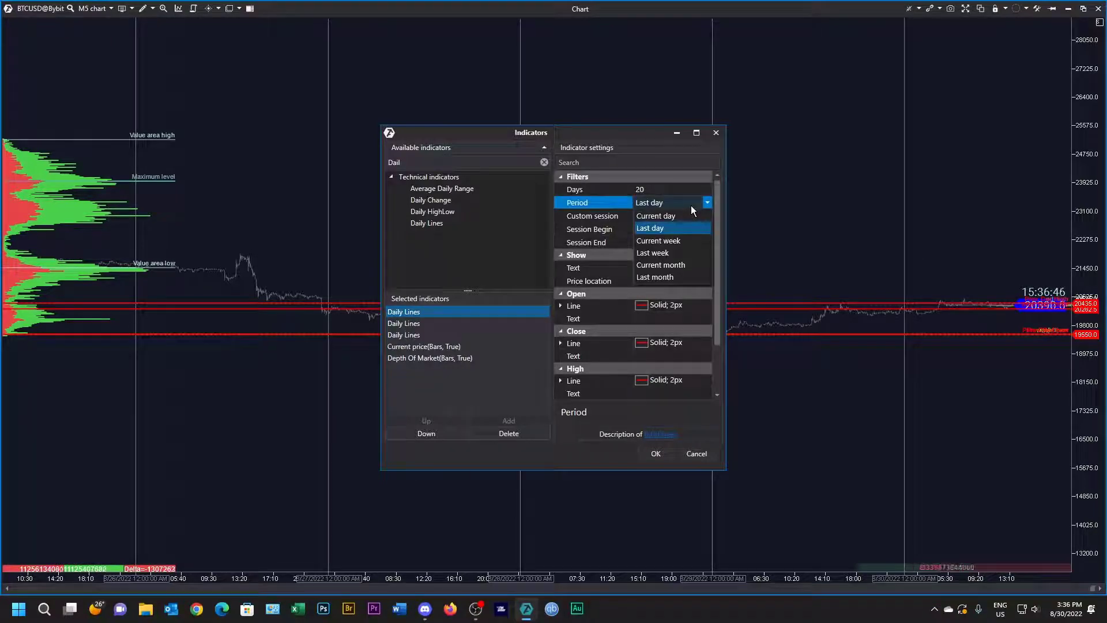
click(653, 252)
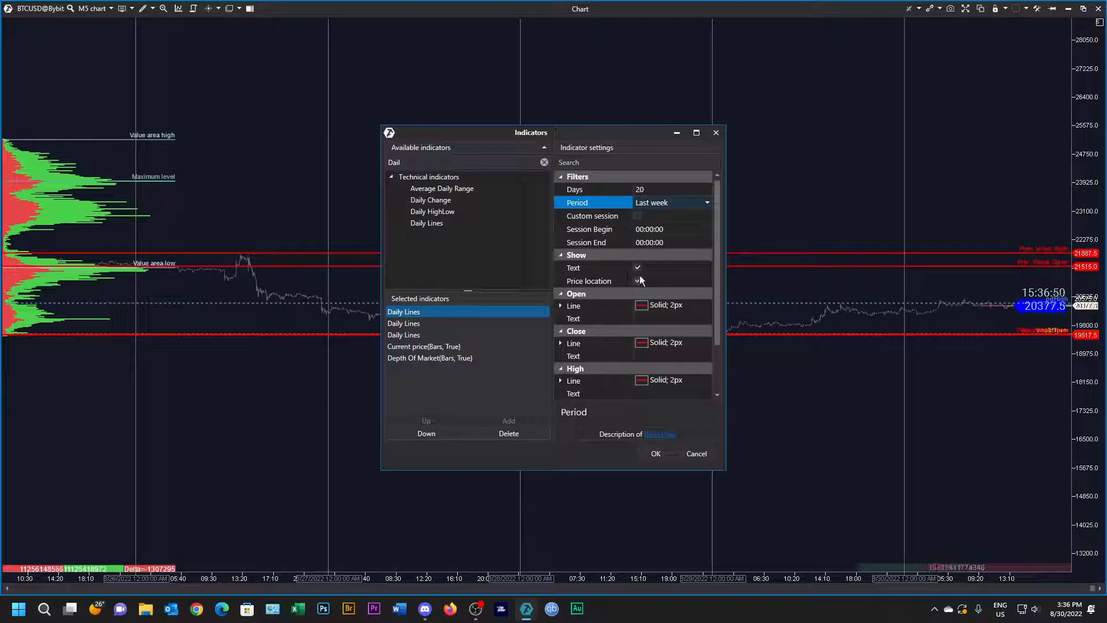
click(637, 280)
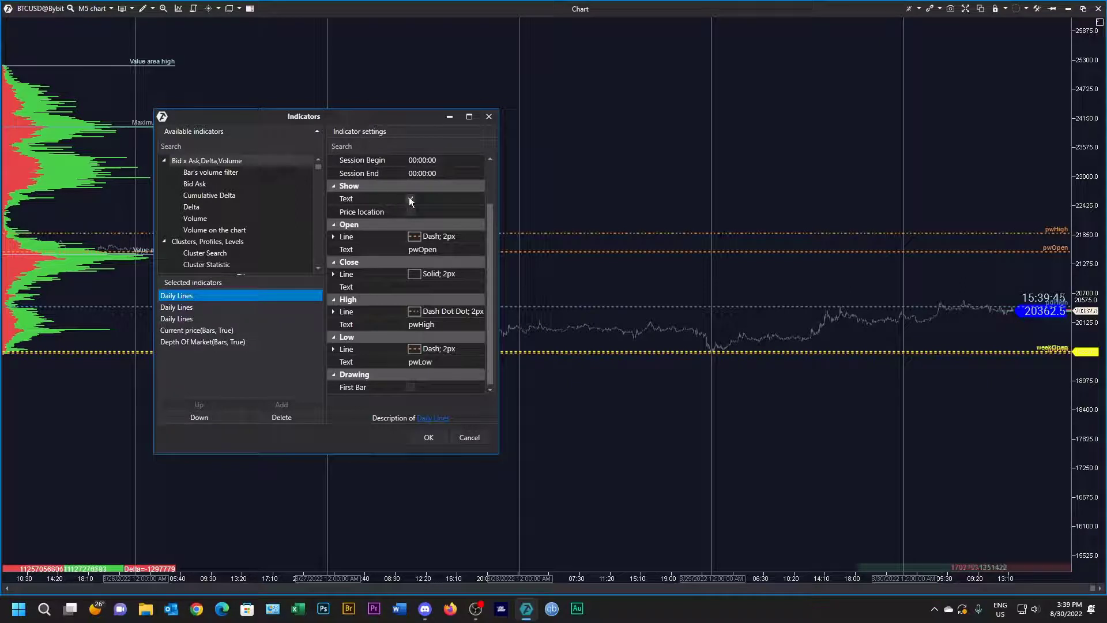
click(411, 198)
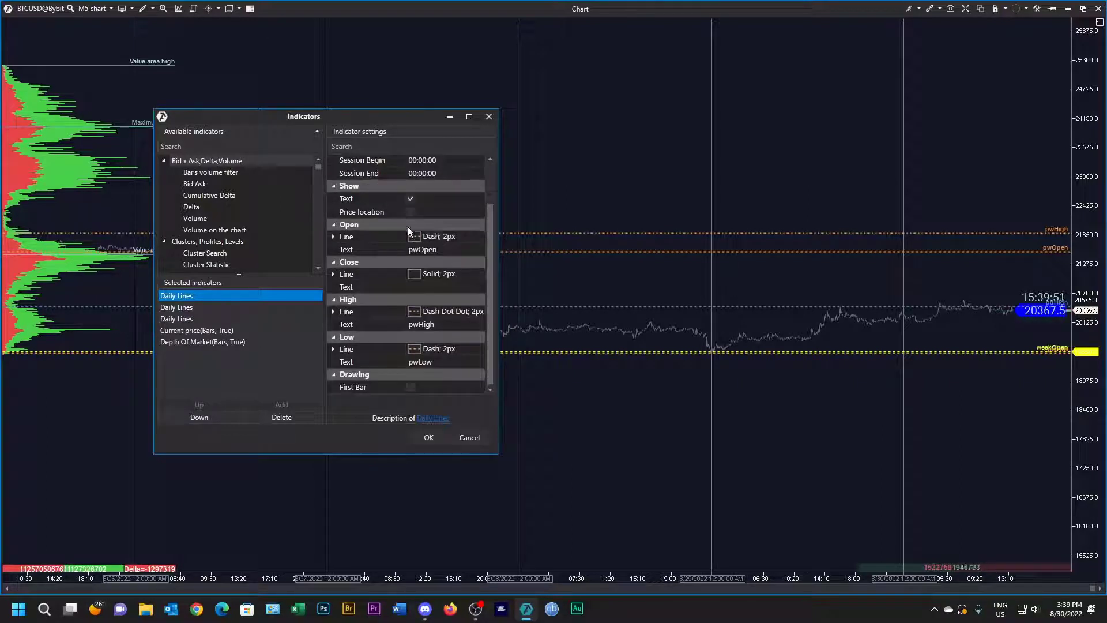
mouse_move(454, 275)
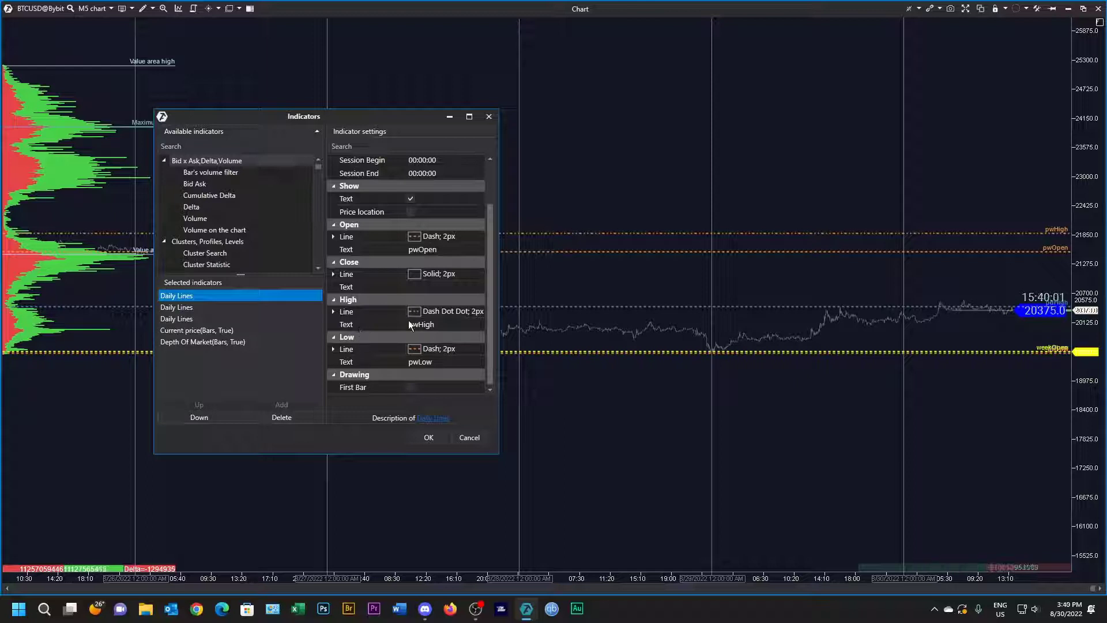
mouse_move(798, 241)
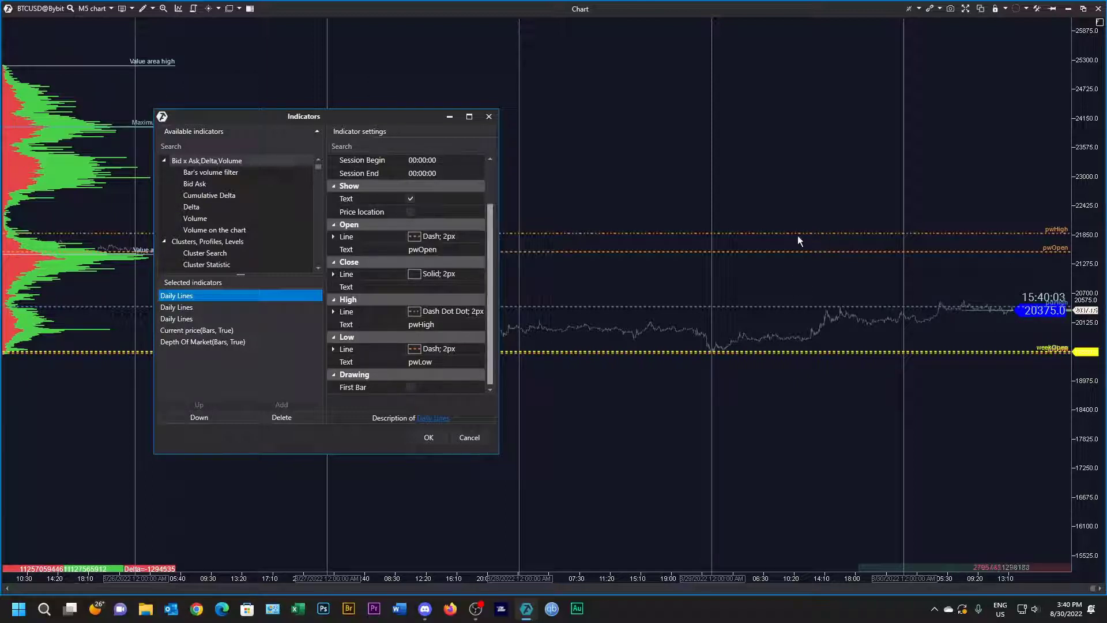
mouse_move(820, 353)
text(Vwap)
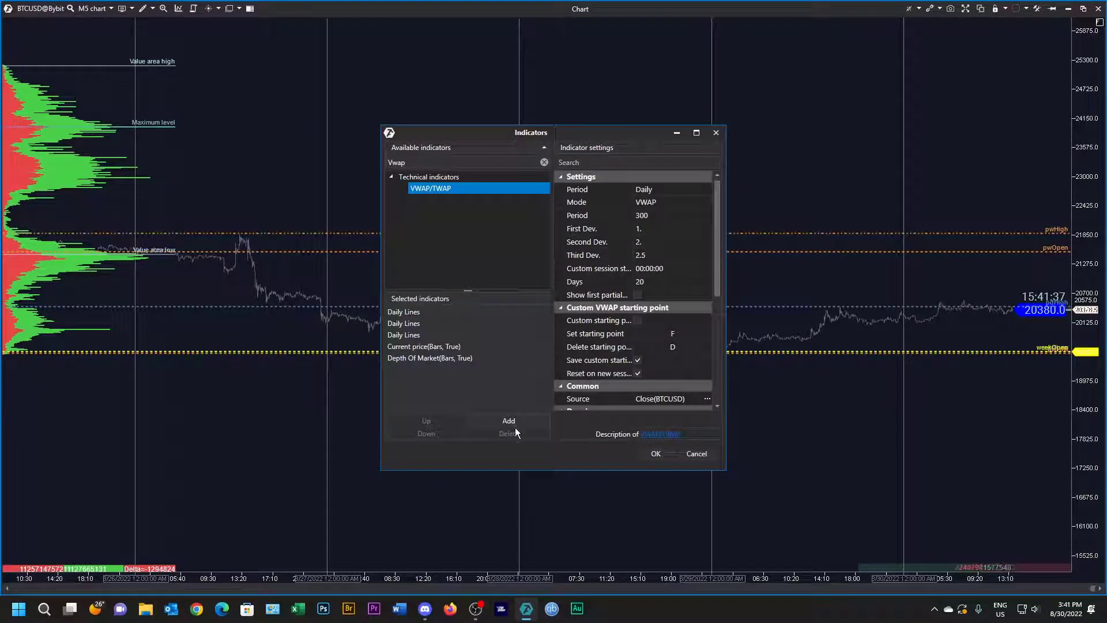
Step: Add two VWAP/TWAP indicators and set the first one's period to Weekly
click(508, 420)
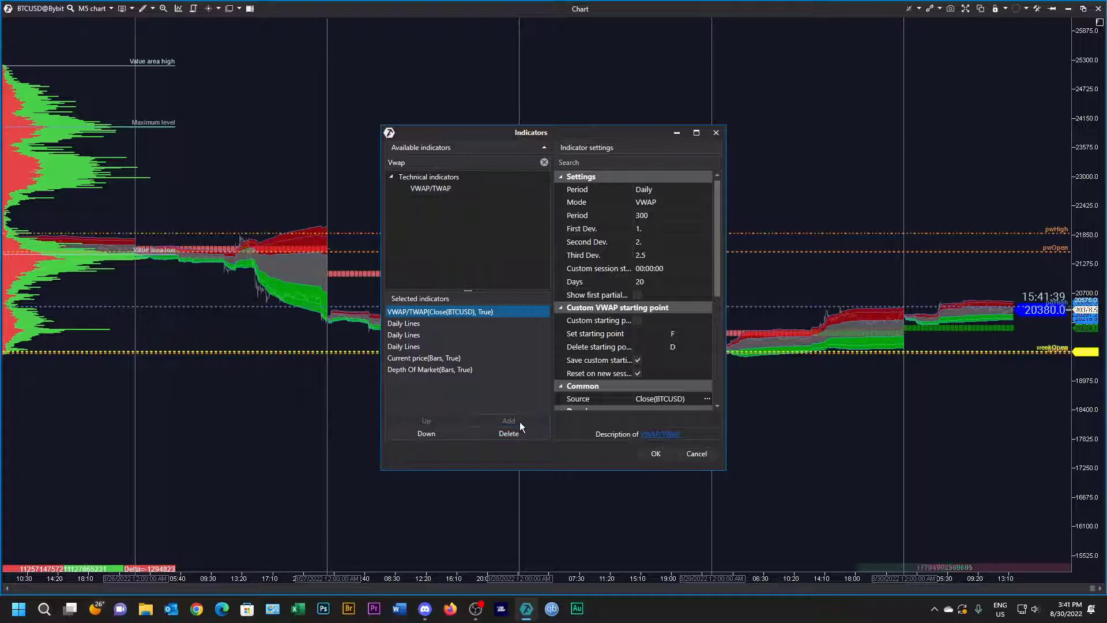
click(431, 189)
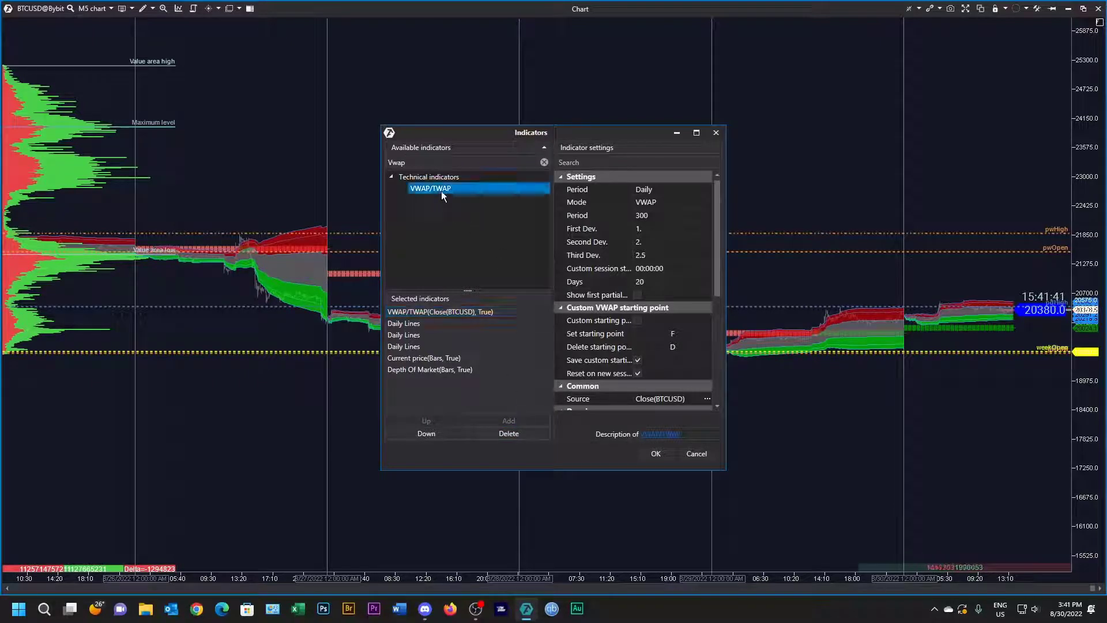
mouse_move(508, 421)
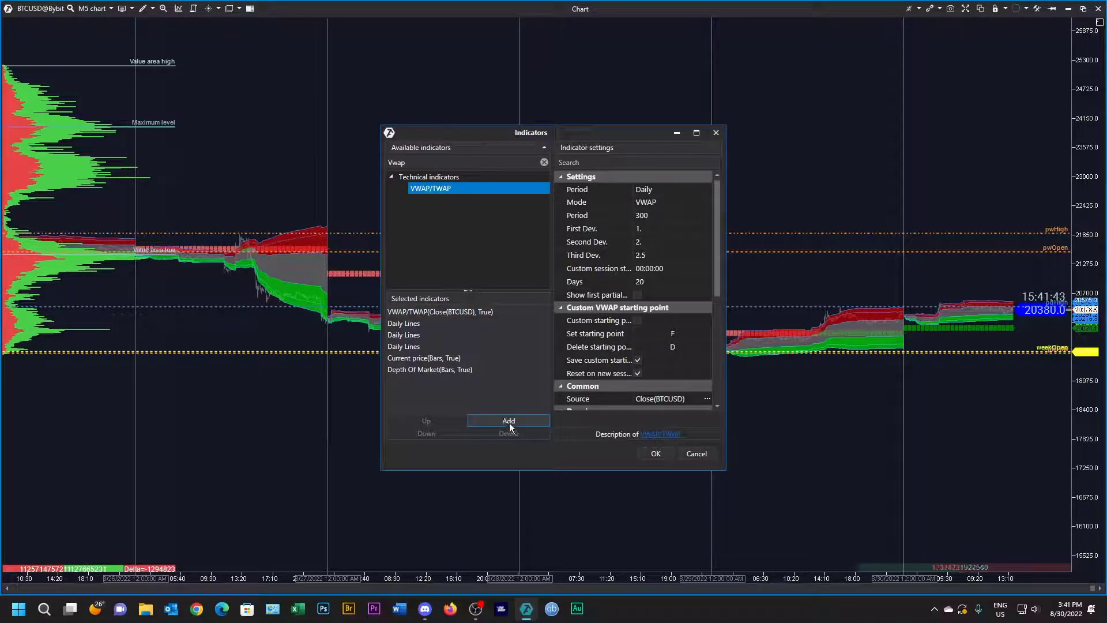
click(507, 420)
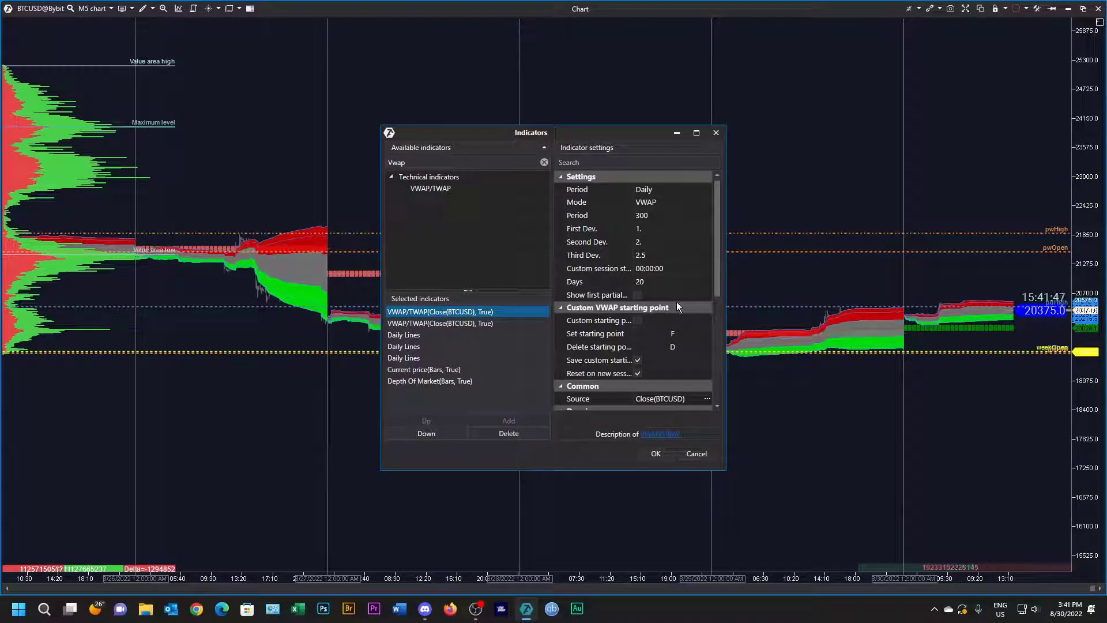
mouse_move(625, 309)
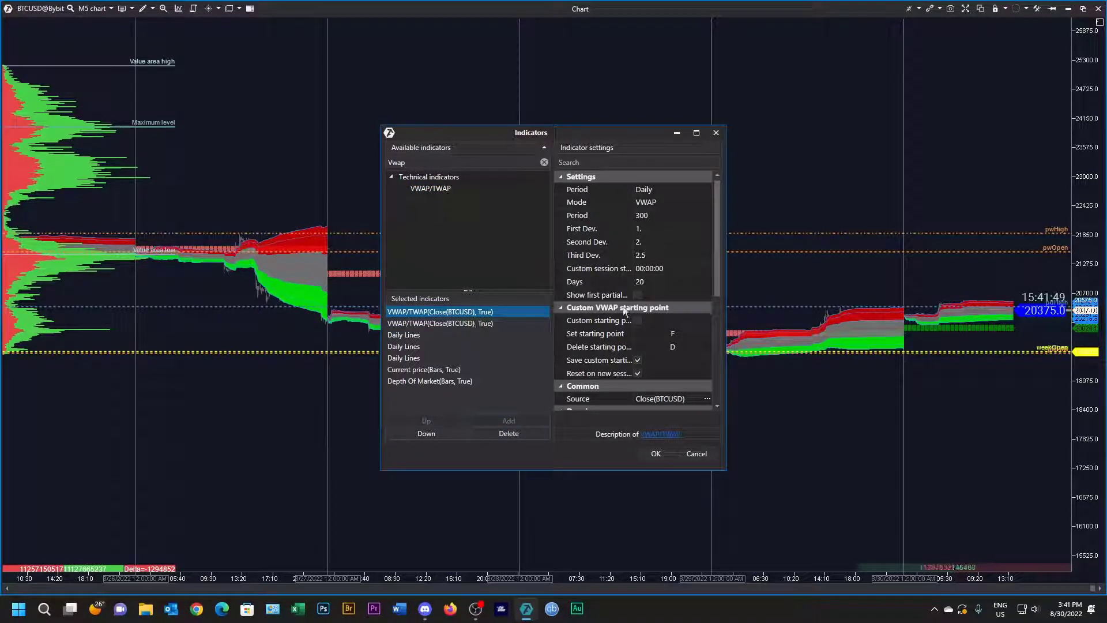
mouse_move(683, 211)
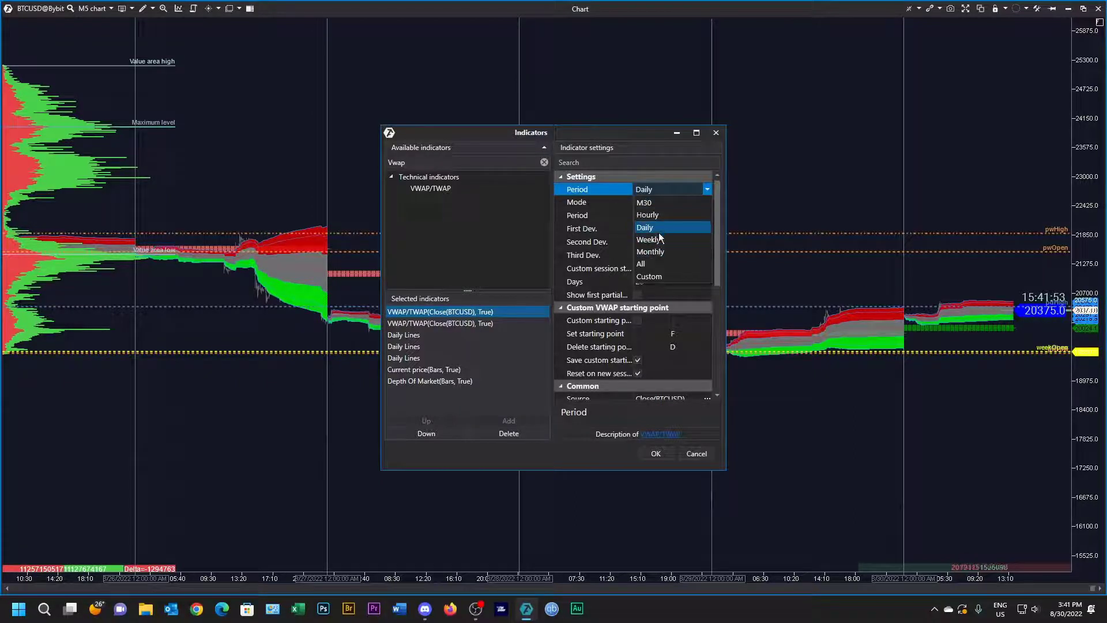
click(648, 240)
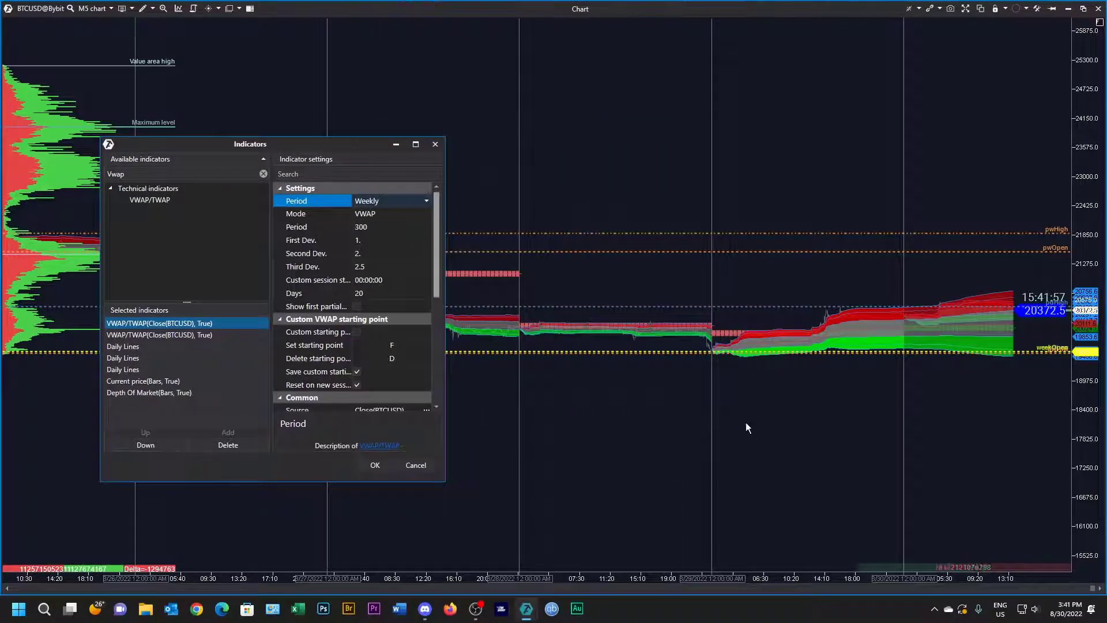
mouse_move(886, 308)
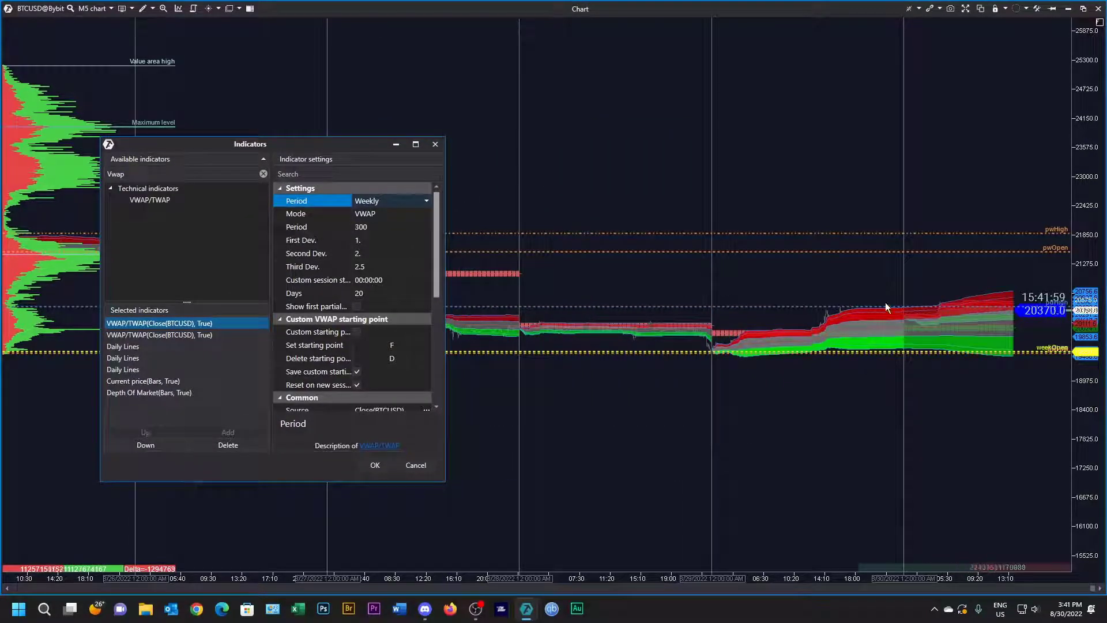
mouse_move(891, 364)
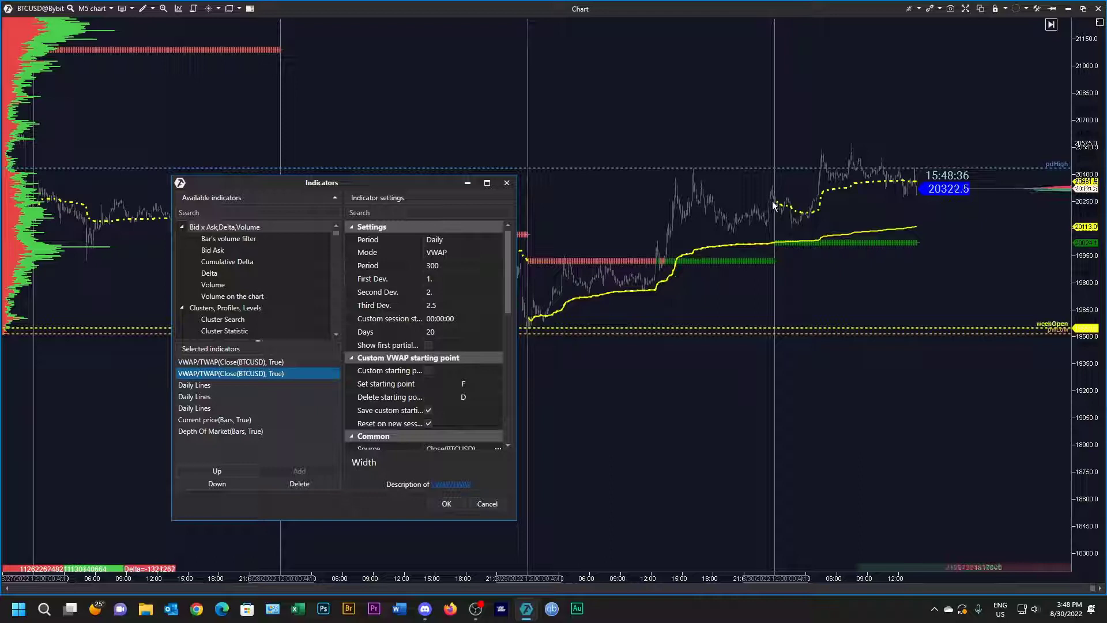
mouse_move(935, 159)
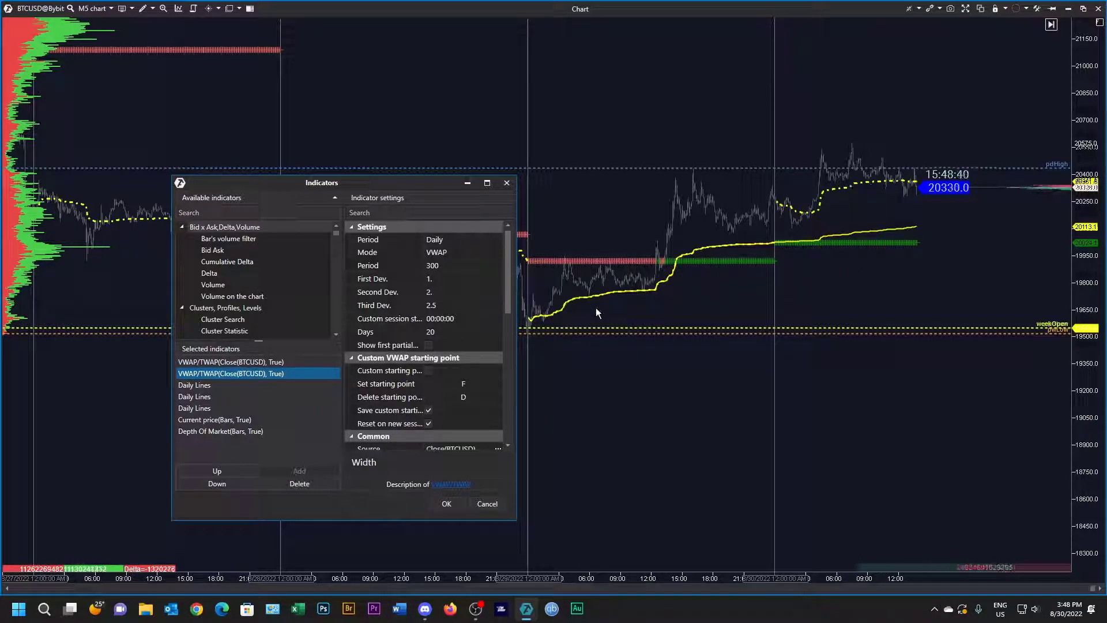
mouse_move(861, 228)
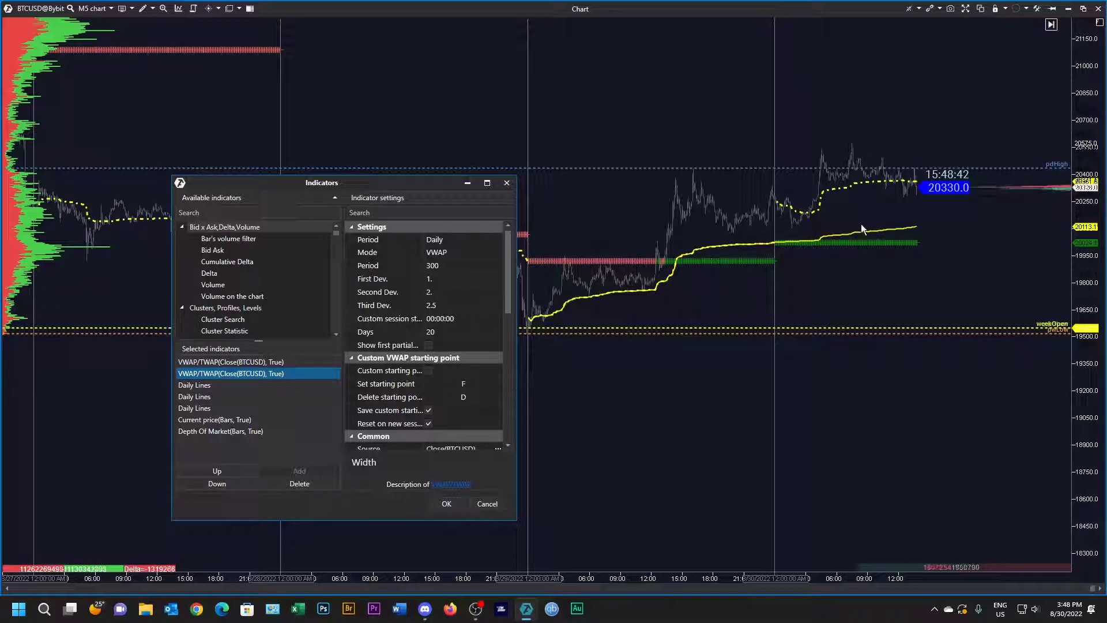
mouse_move(952, 246)
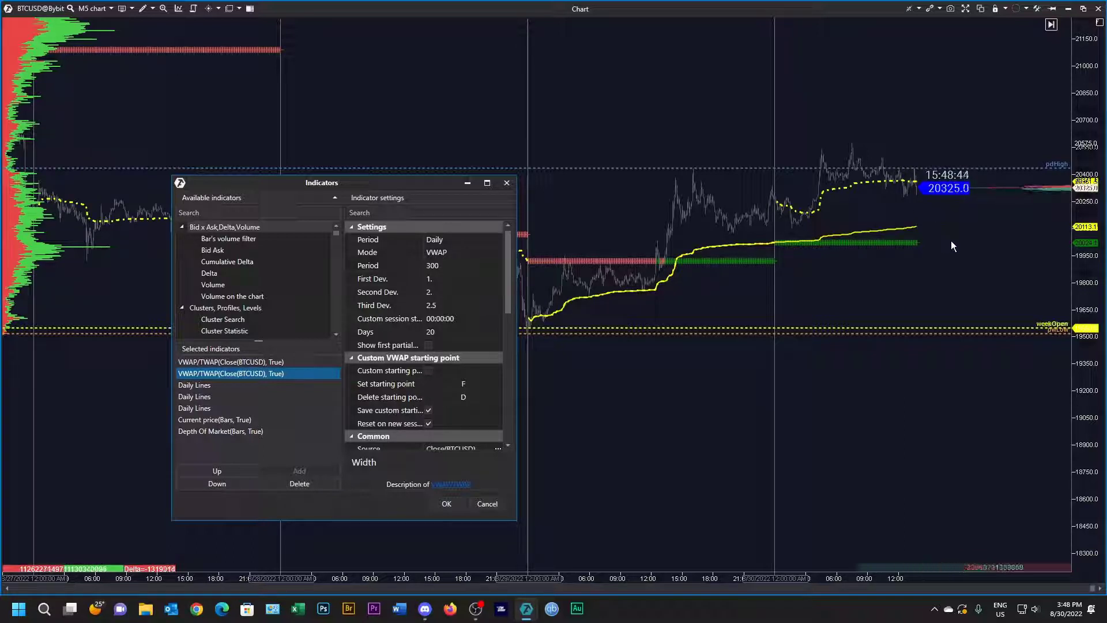
mouse_move(754, 275)
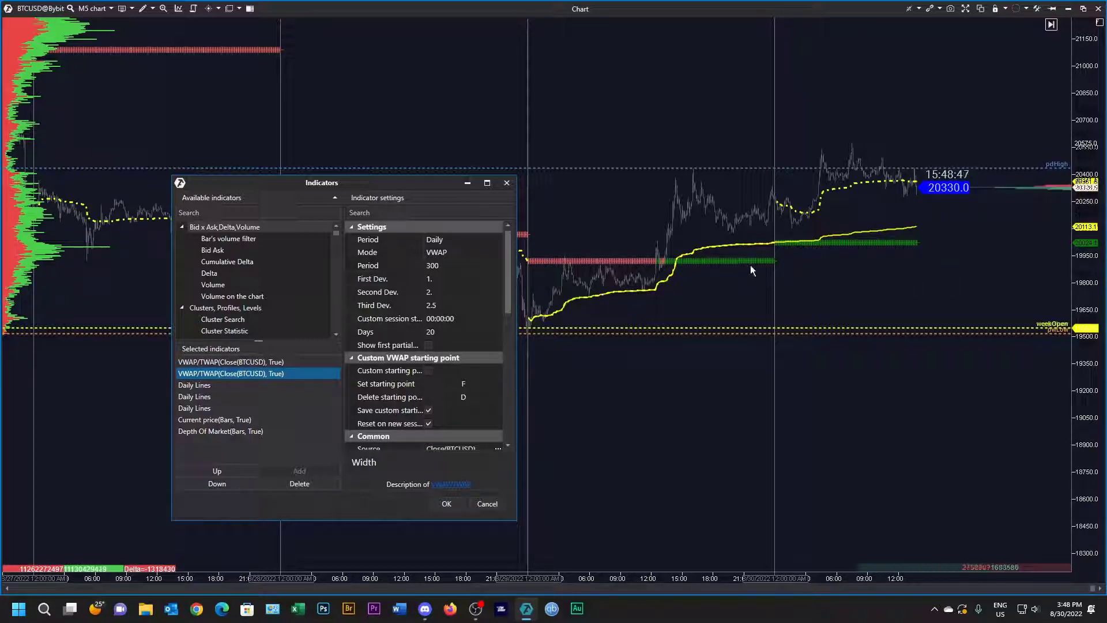
mouse_move(609, 256)
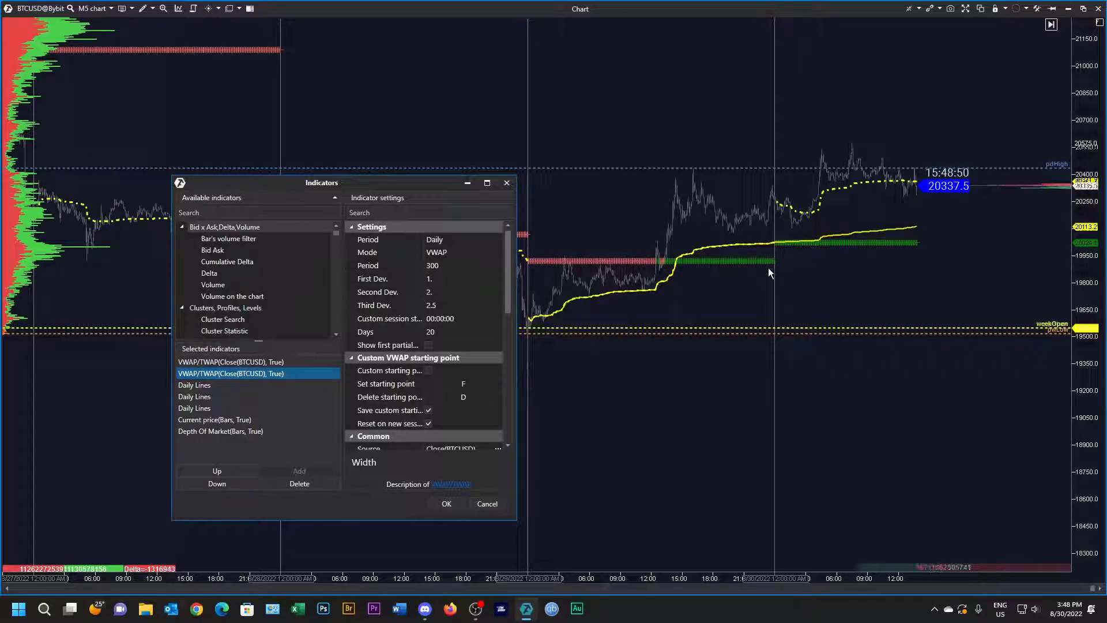
mouse_move(762, 274)
text(open)
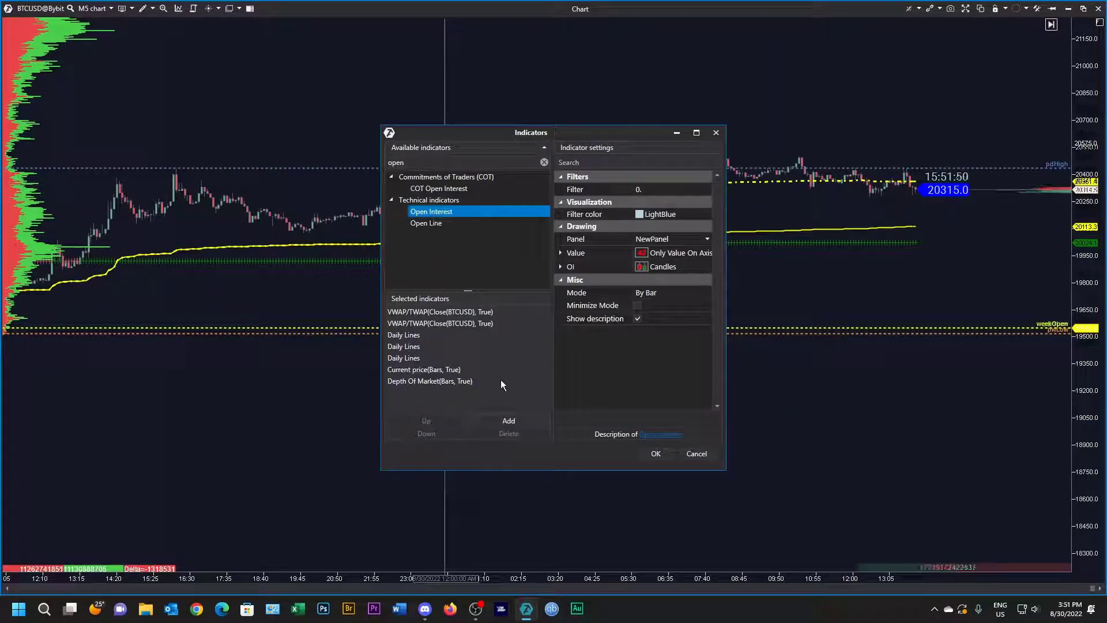
Step: Add the Open Interest indicator in its own panel with Cumulative mode
click(507, 419)
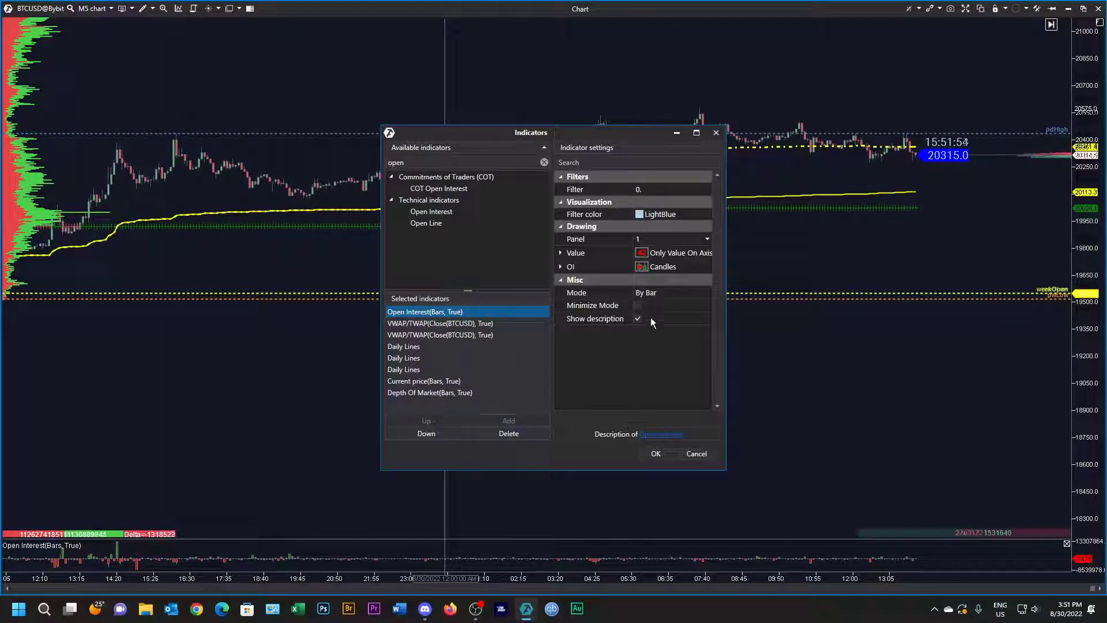
click(707, 293)
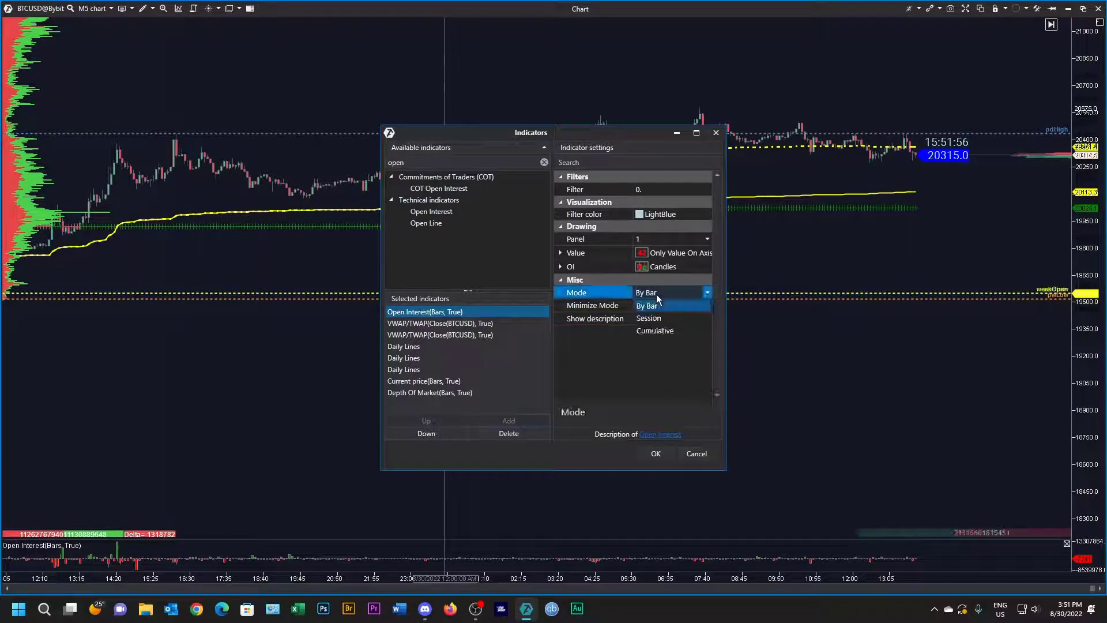
click(654, 330)
text(delta)
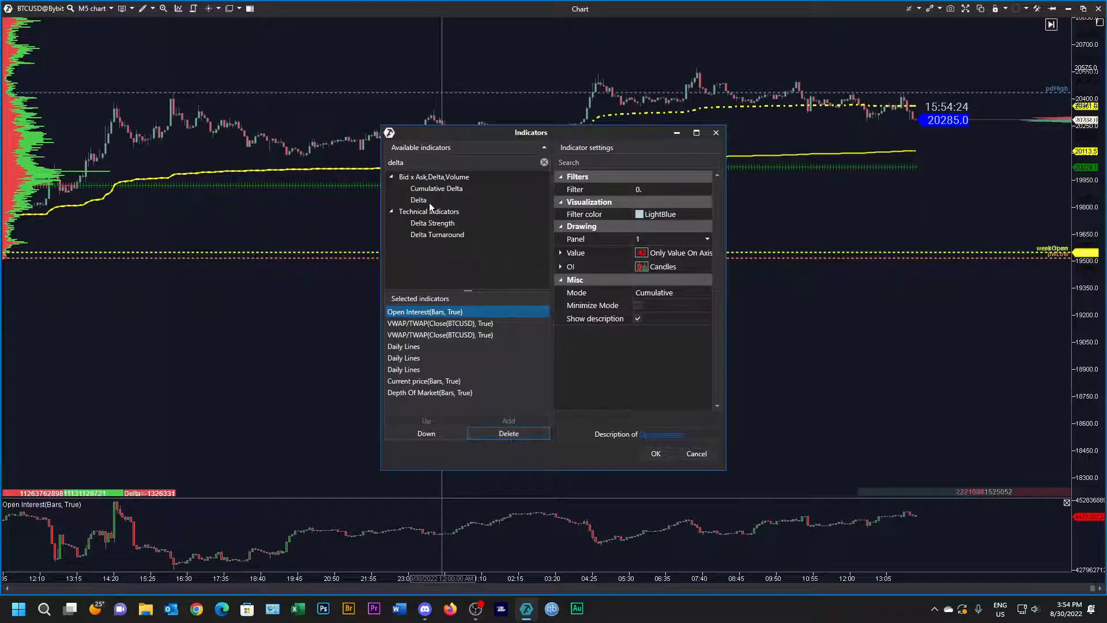
Step: Add the Delta indicator in its own panel, then select Cumulative Delta
click(417, 200)
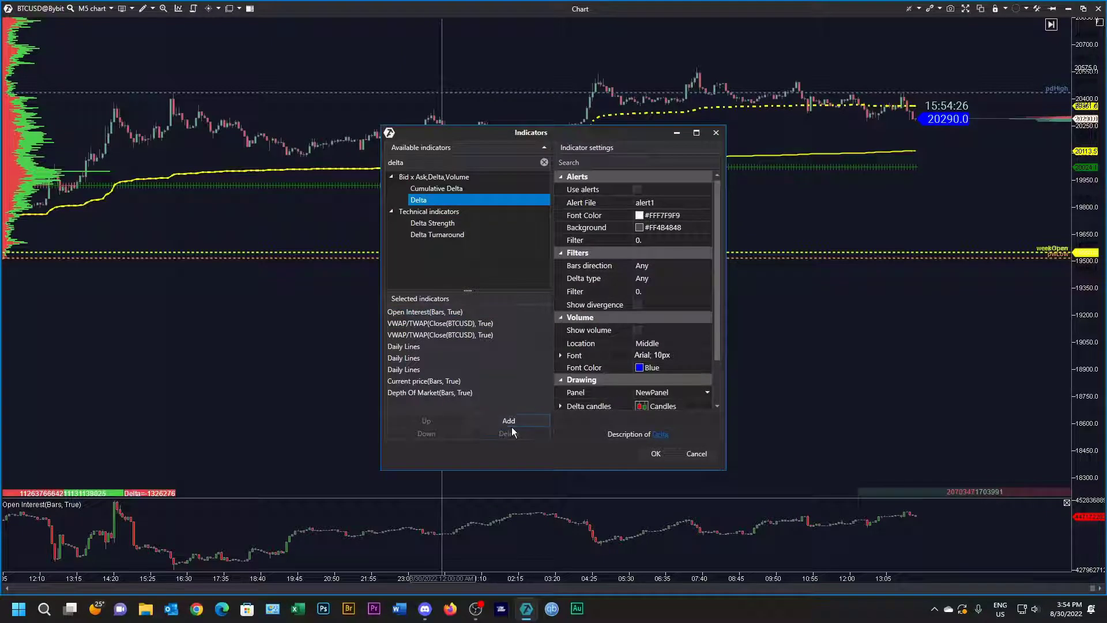
click(508, 420)
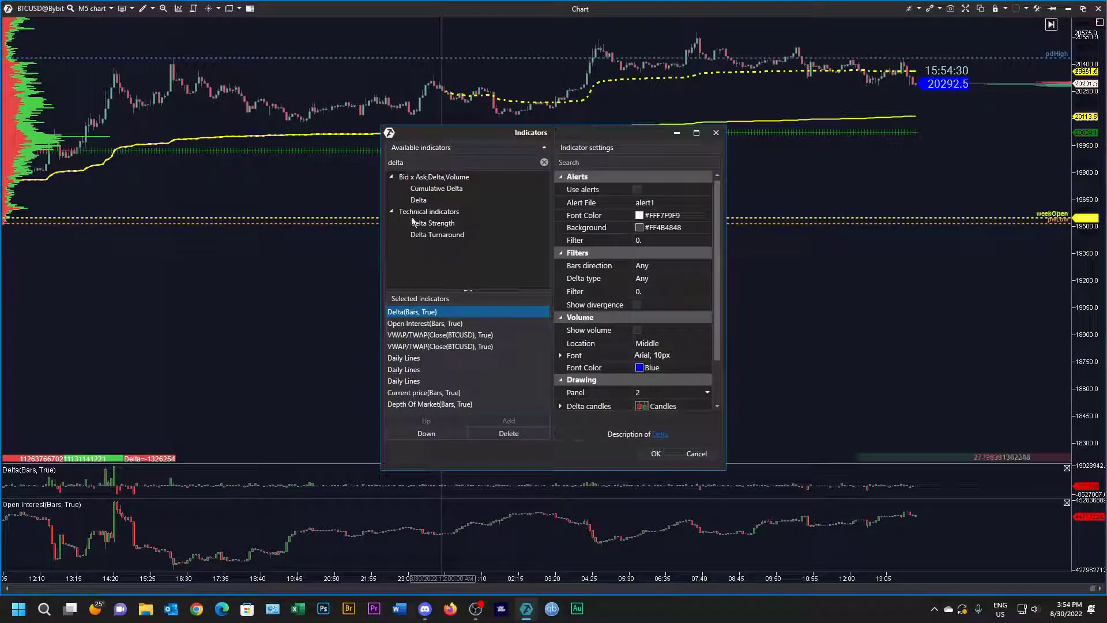
click(436, 188)
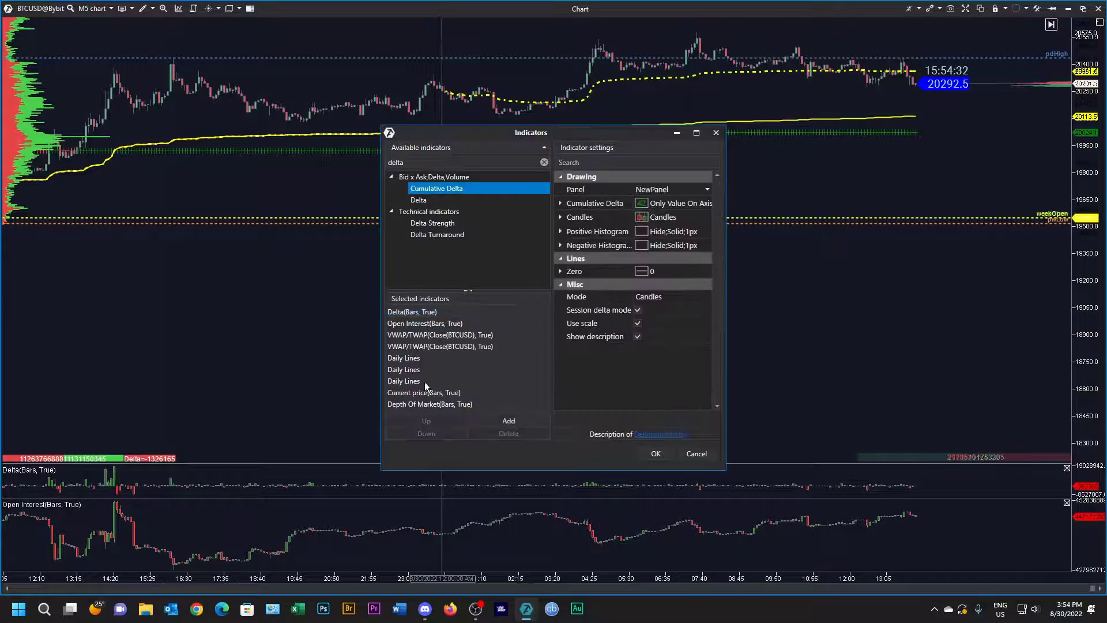
Step: Add Cumulative Delta as a line in its own panel with session delta mode off
click(509, 420)
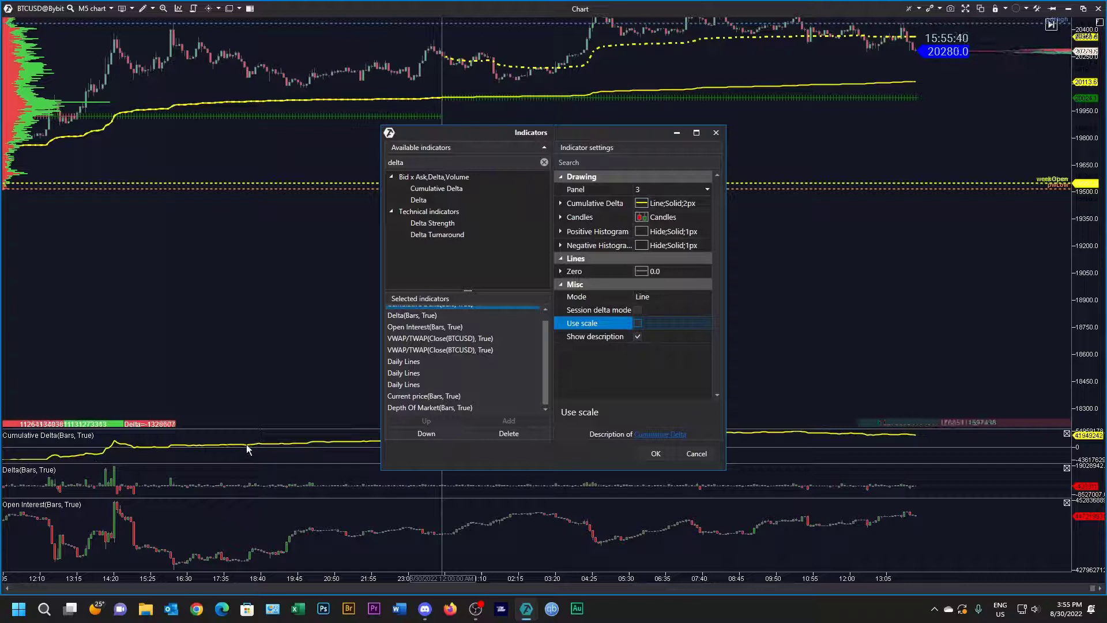
click(655, 453)
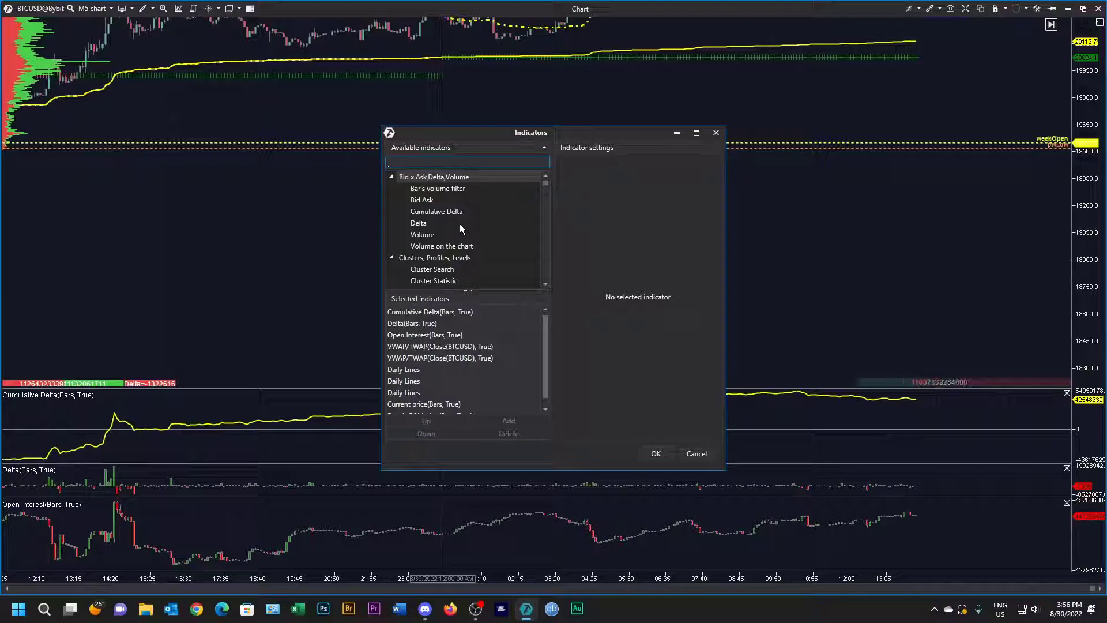
Step: Find Cluster Statistic and move it further down the indicator order
text(c)
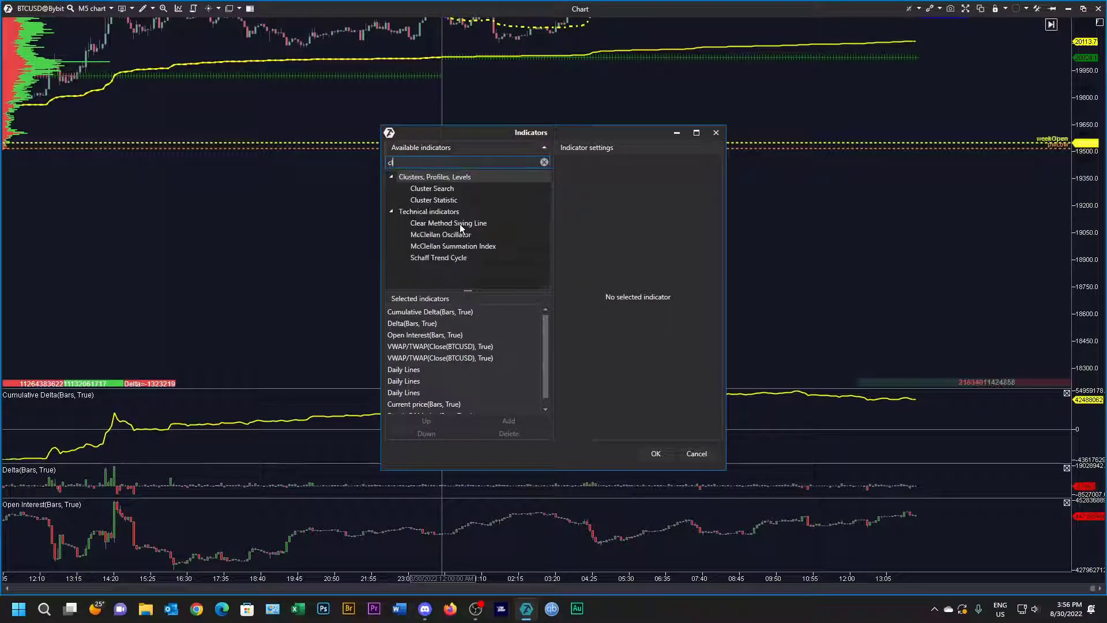
text(luster)
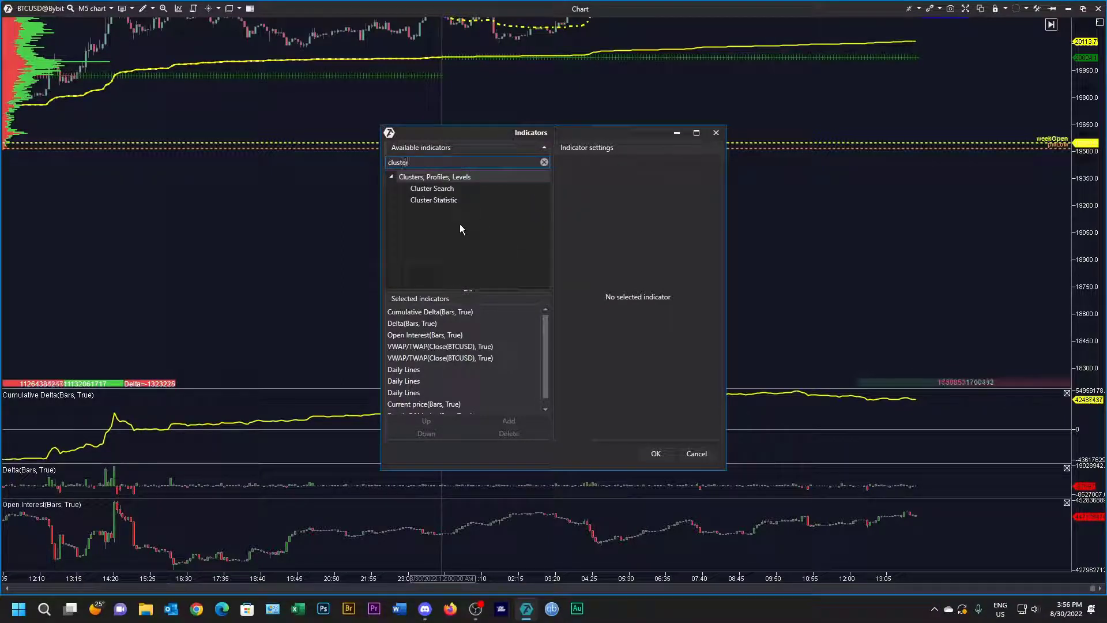
click(434, 200)
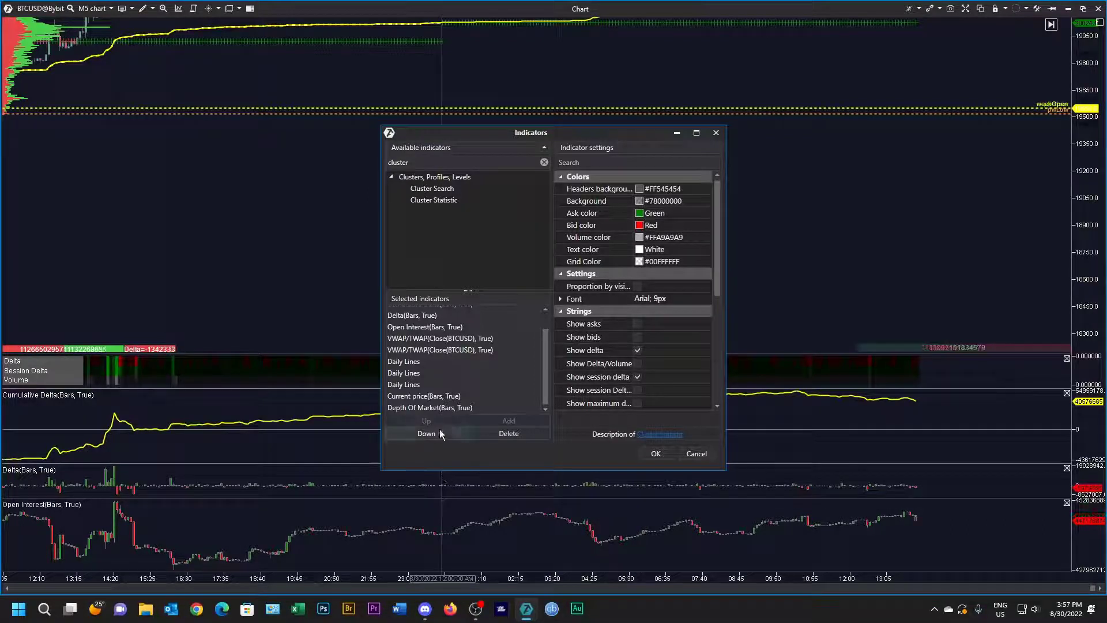
click(427, 433)
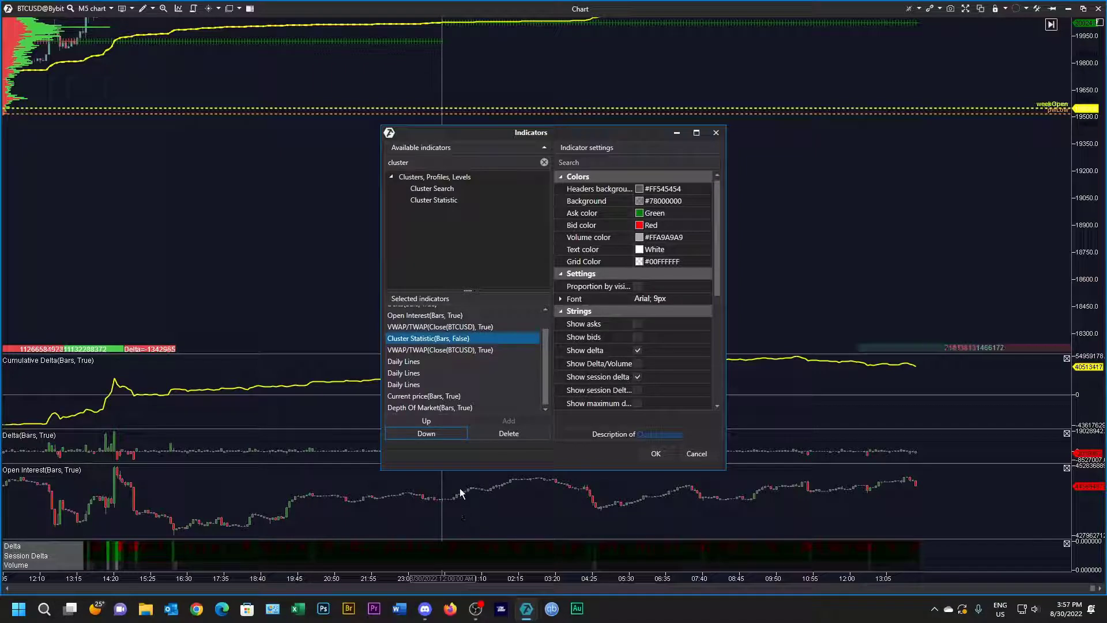
Step: Show Delta, Delta/Volume, Session Delta and Volume rows in the Cluster Statistic strings
scroll(down, 3)
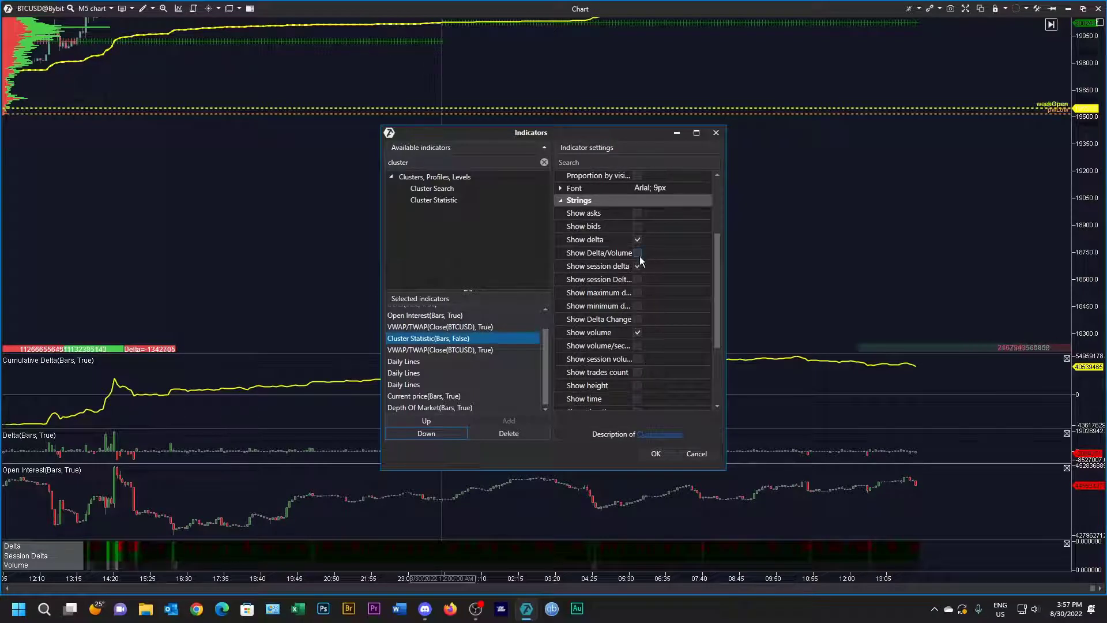
click(638, 252)
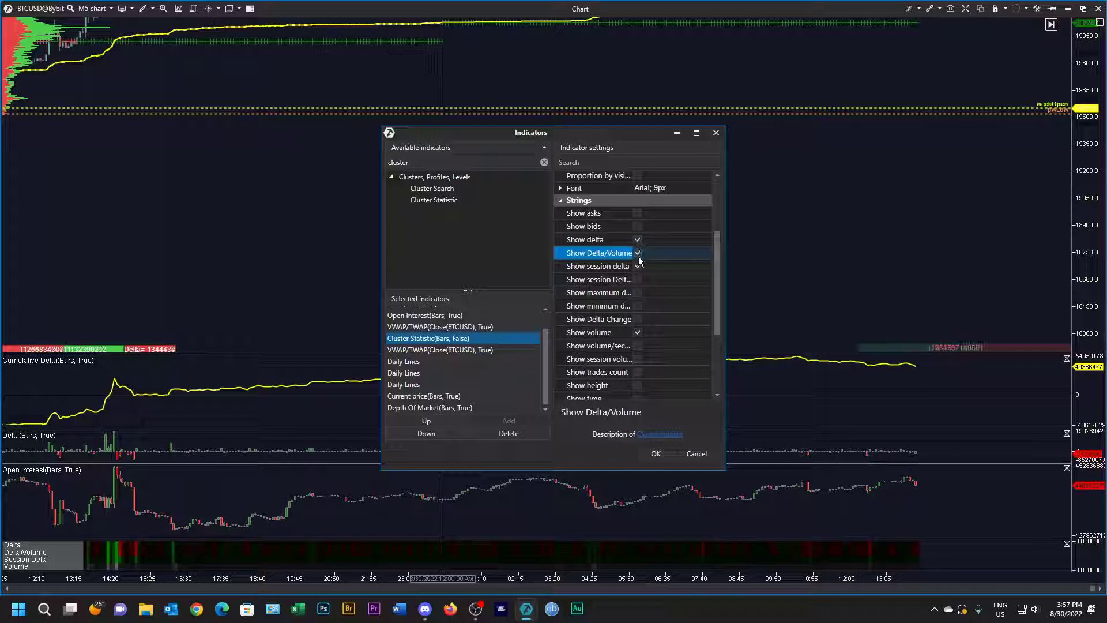
click(638, 265)
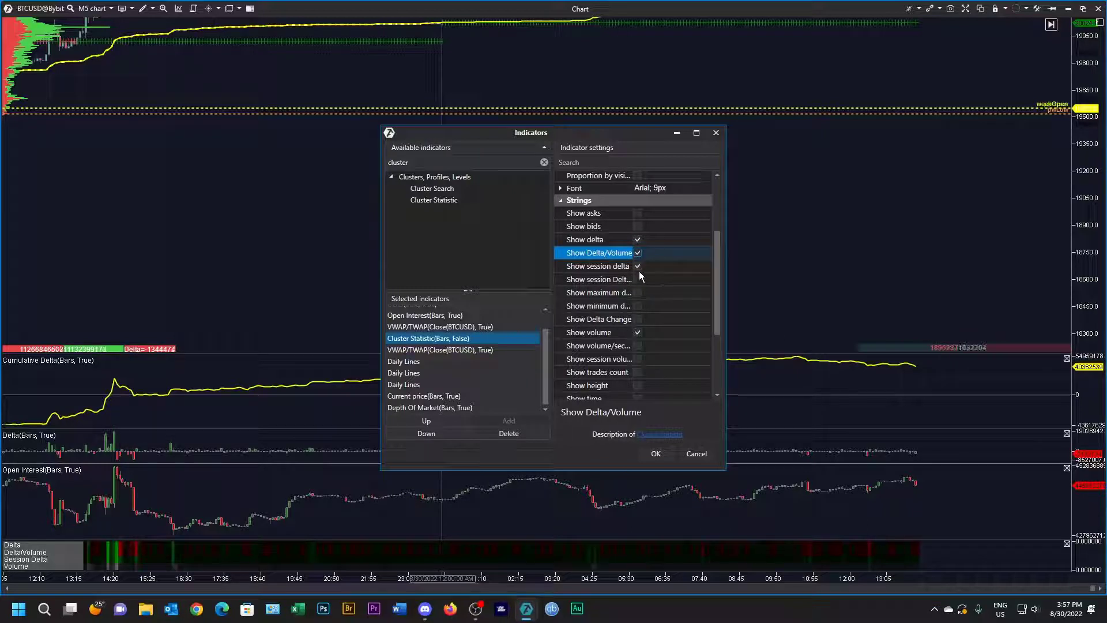
click(639, 265)
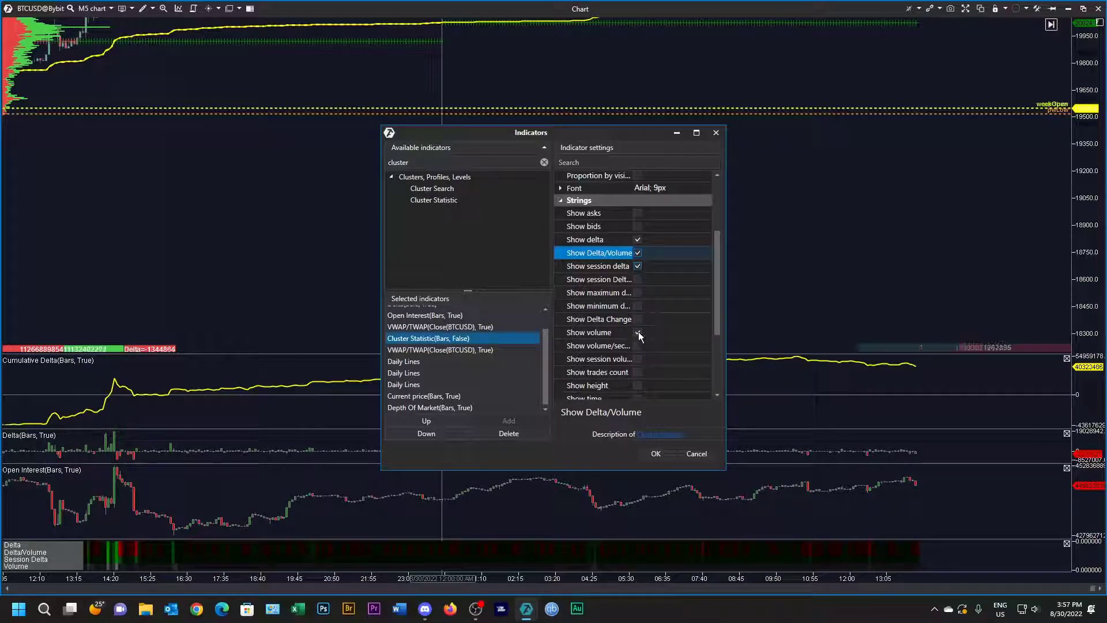
scroll(down, 3)
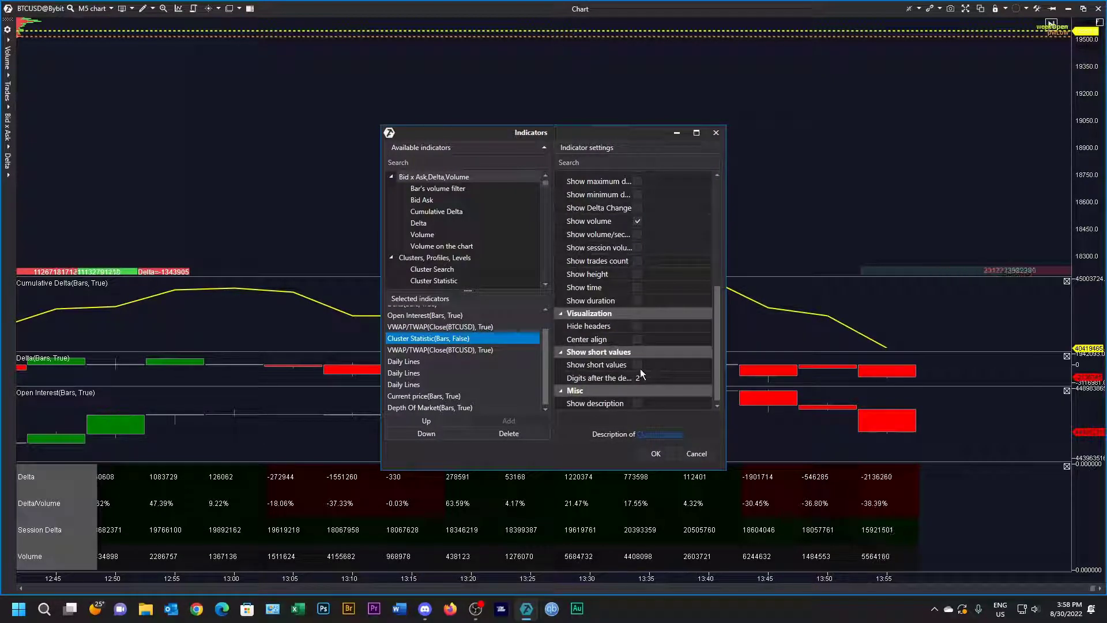
Step: Show short values in Cluster Statistic with 0 digits after the decimal point
click(637, 364)
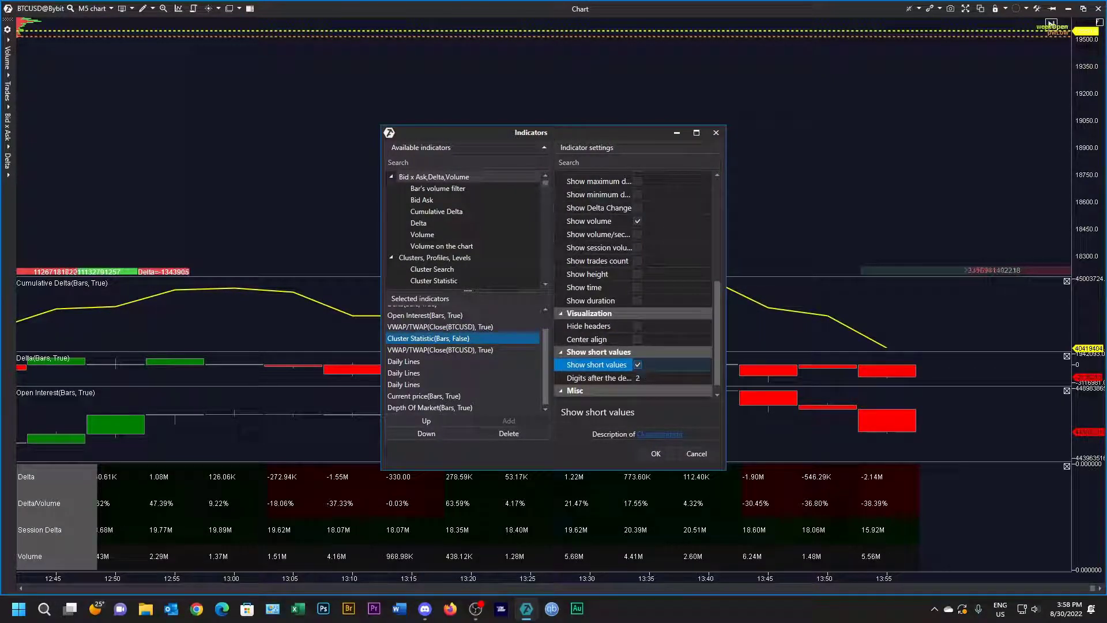
click(599, 377)
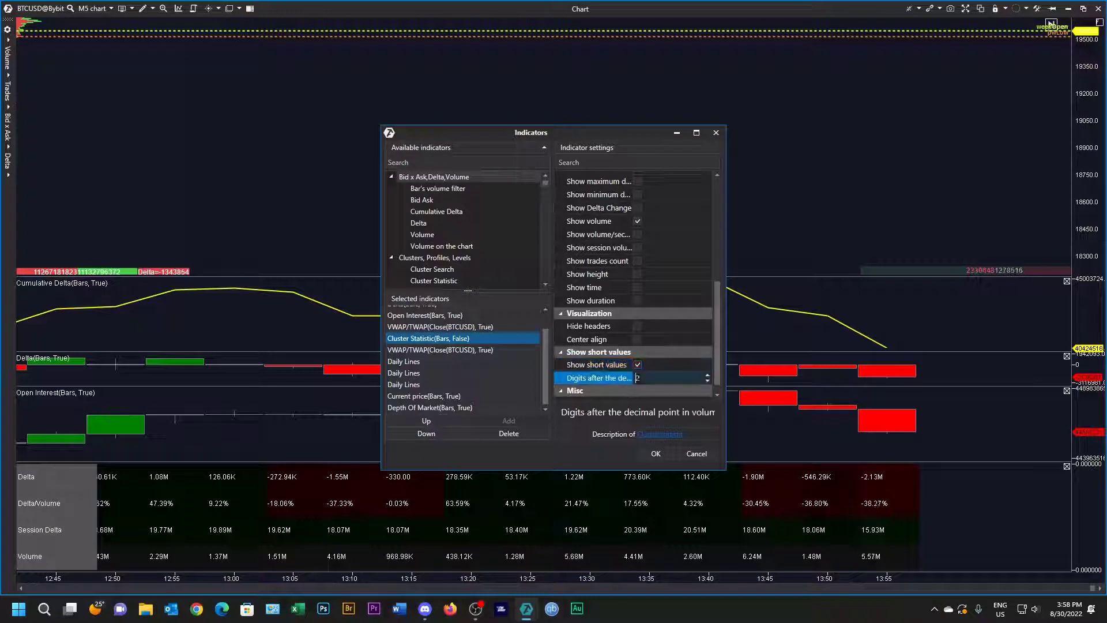
click(708, 381)
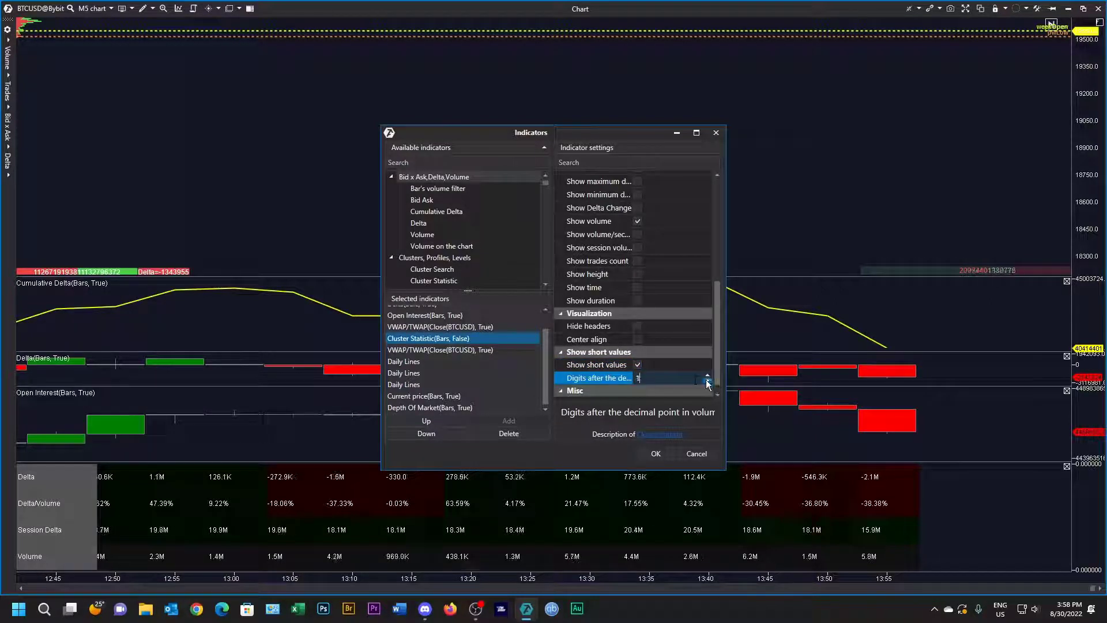
click(708, 380)
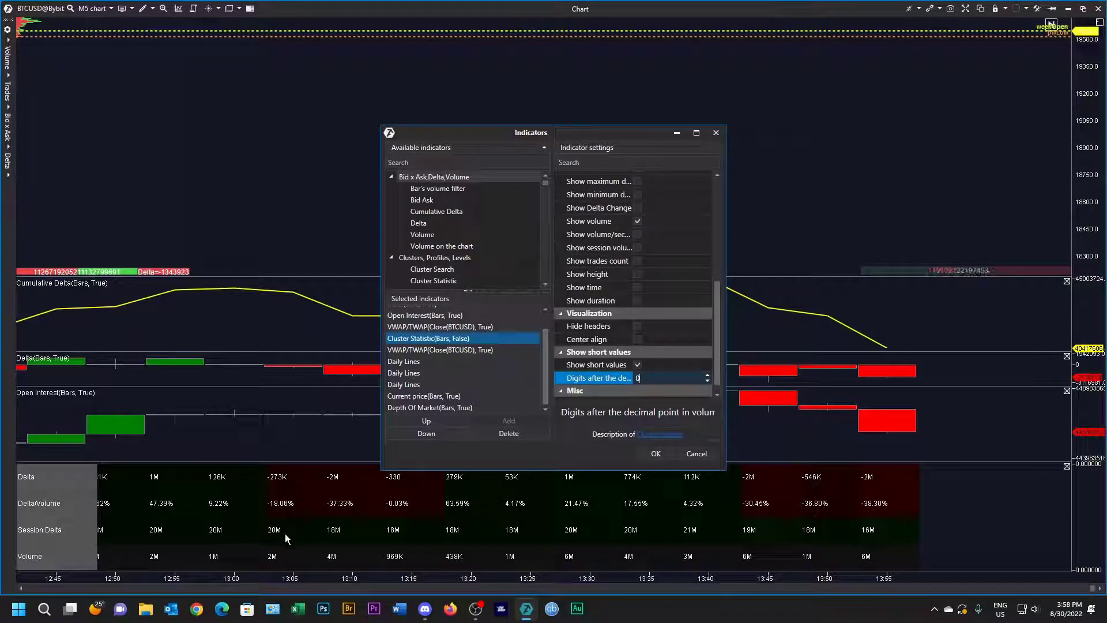
mouse_move(640, 478)
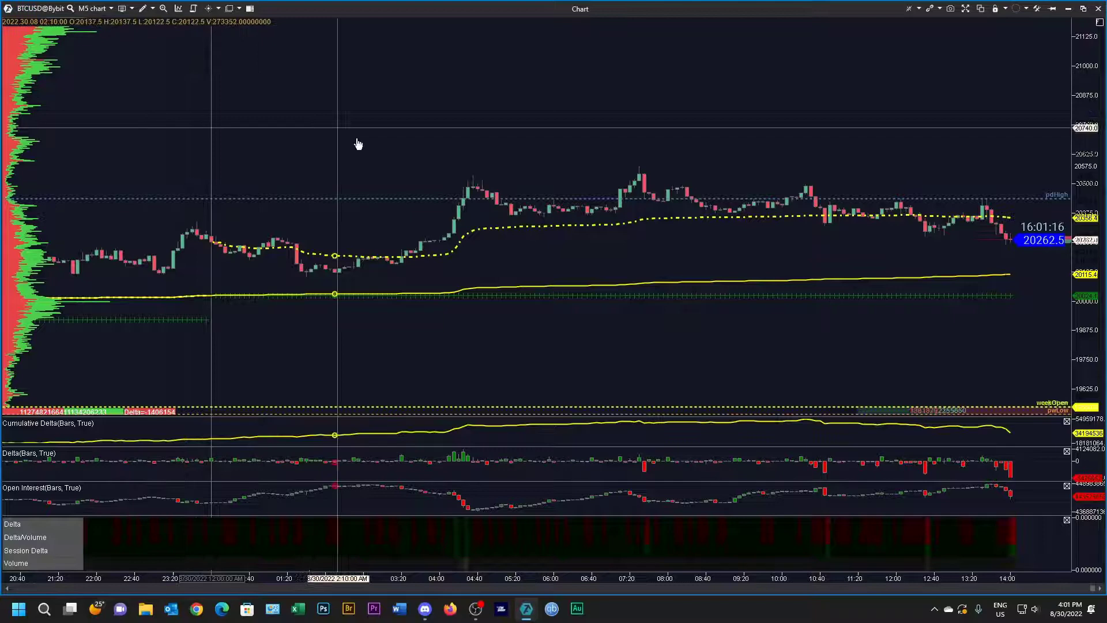
mouse_move(475, 202)
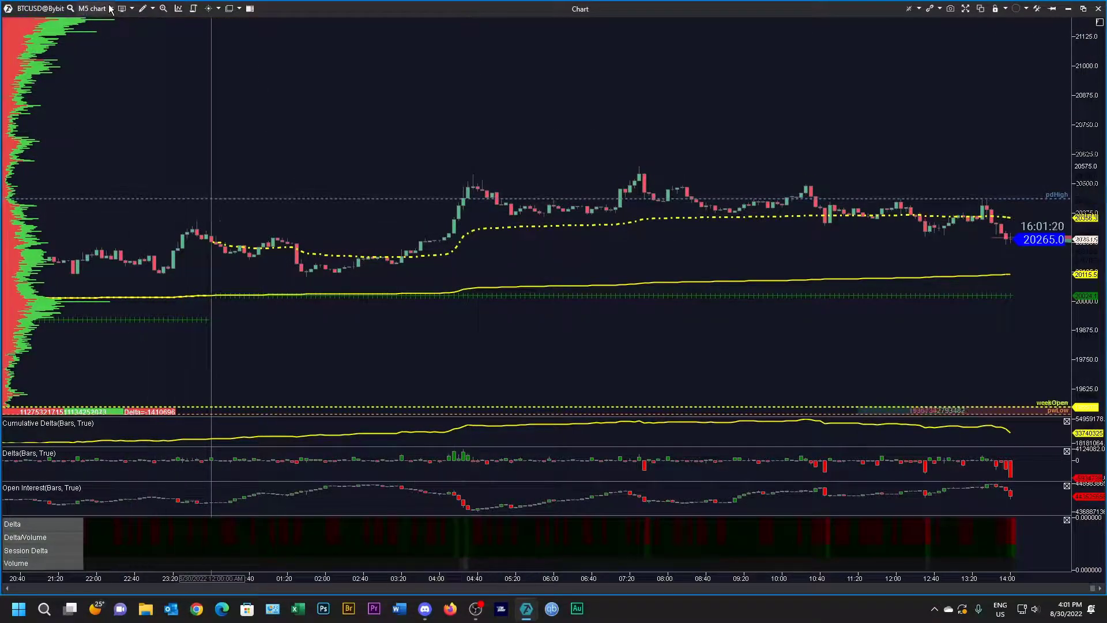
Step: Change the chart period from M5 to Range US 0/44/26 bars
click(92, 8)
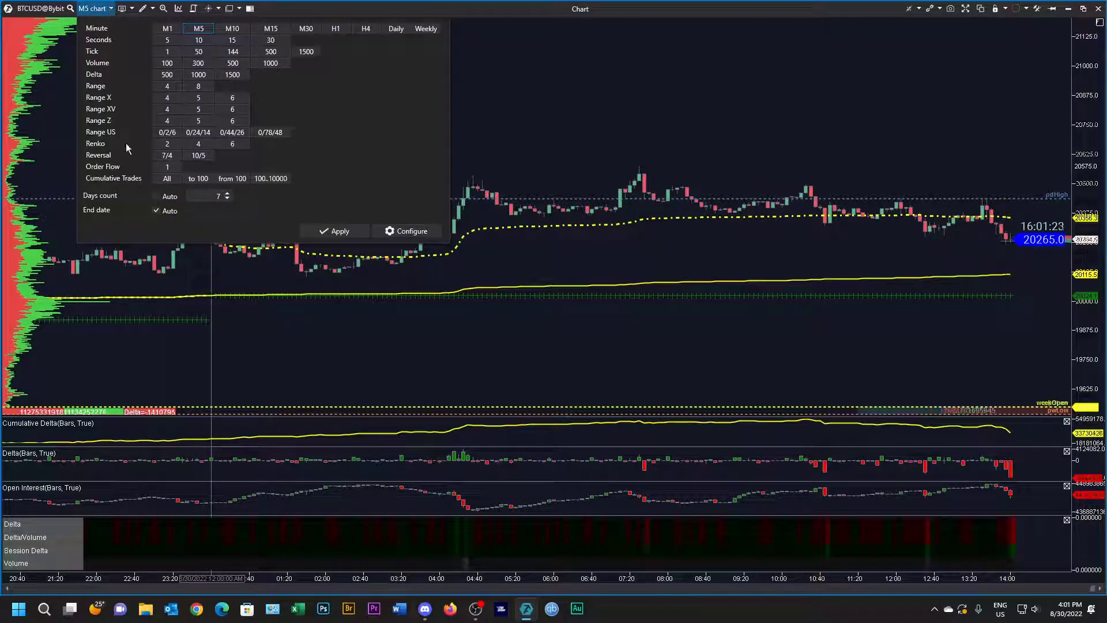
mouse_move(221, 202)
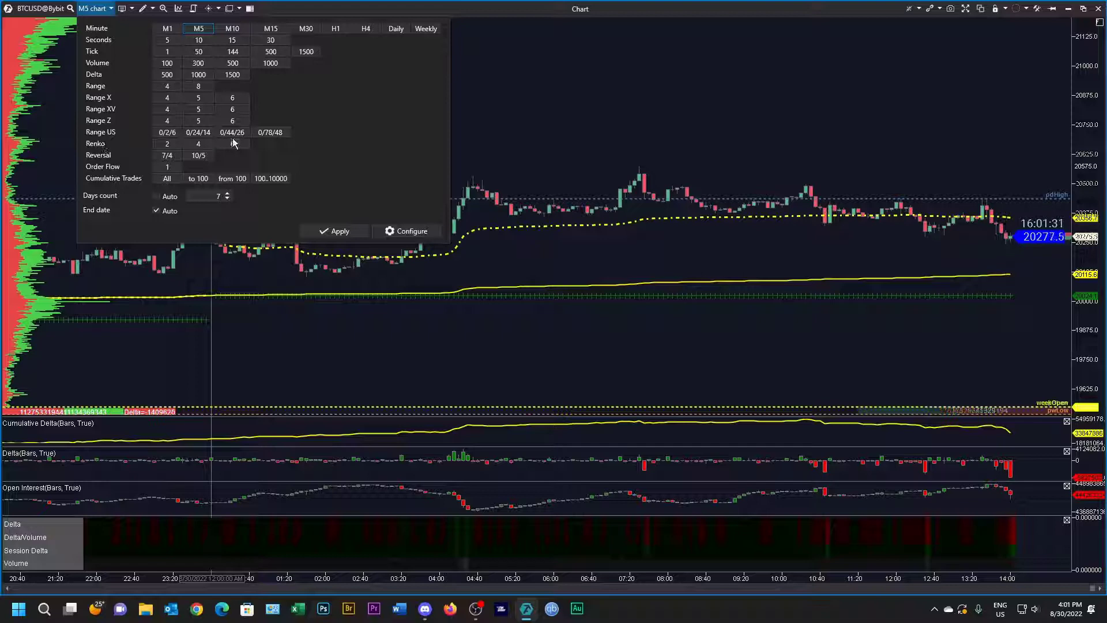
mouse_move(233, 138)
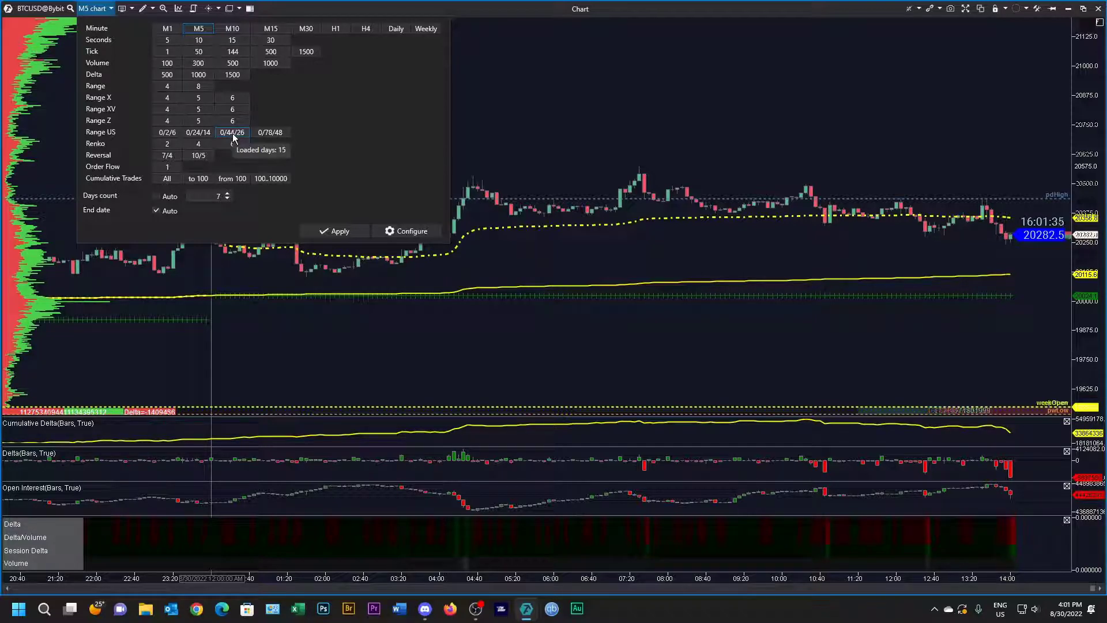
click(232, 131)
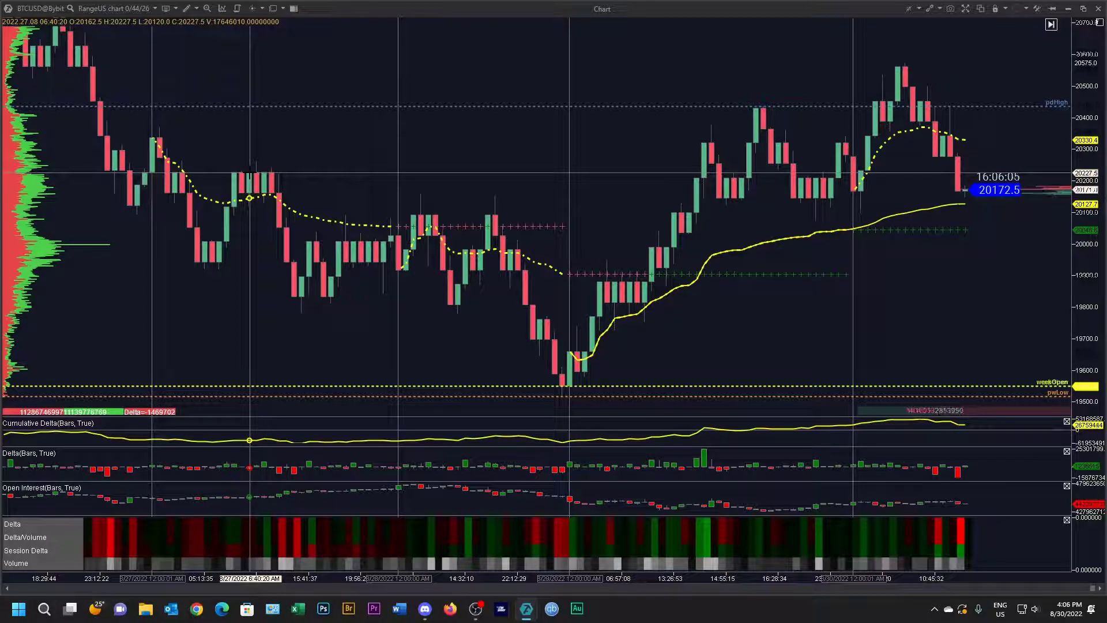
mouse_move(290, 360)
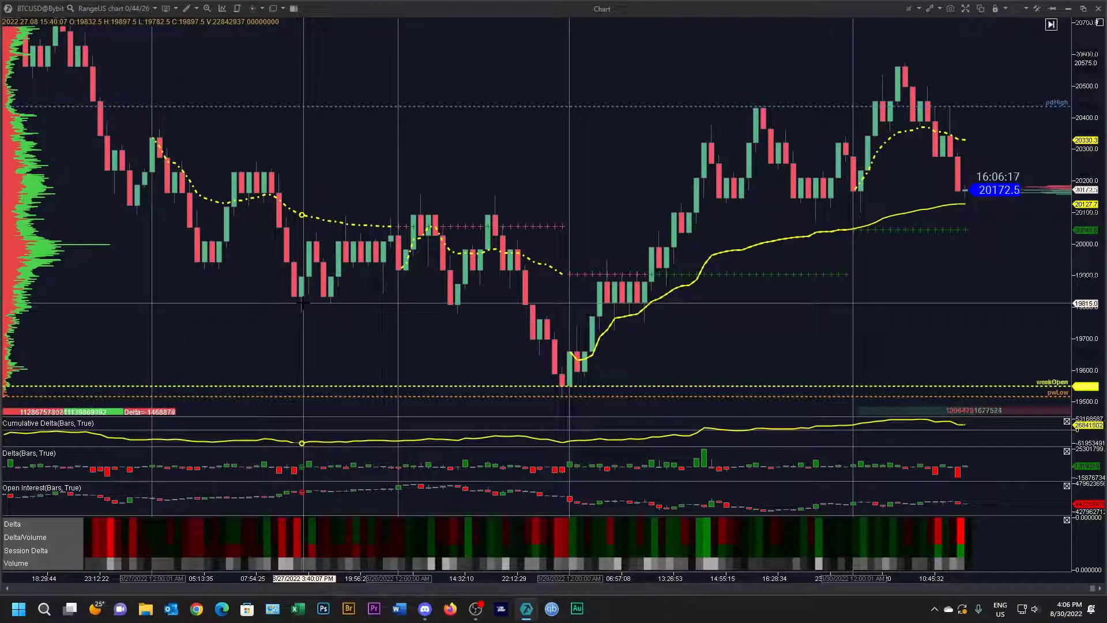
mouse_move(392, 222)
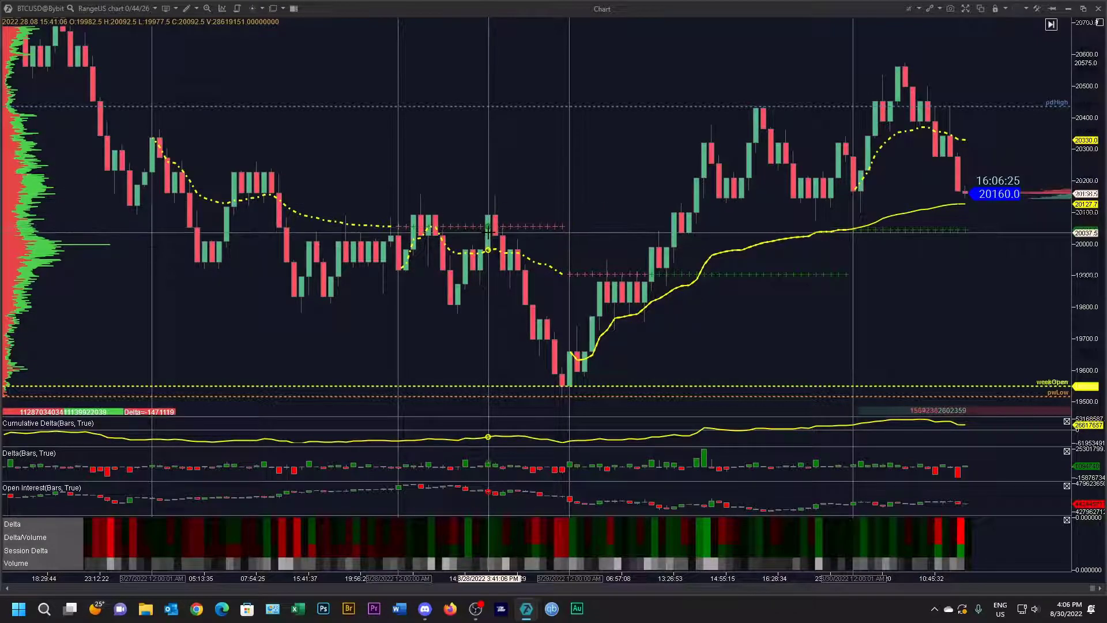
mouse_move(488, 240)
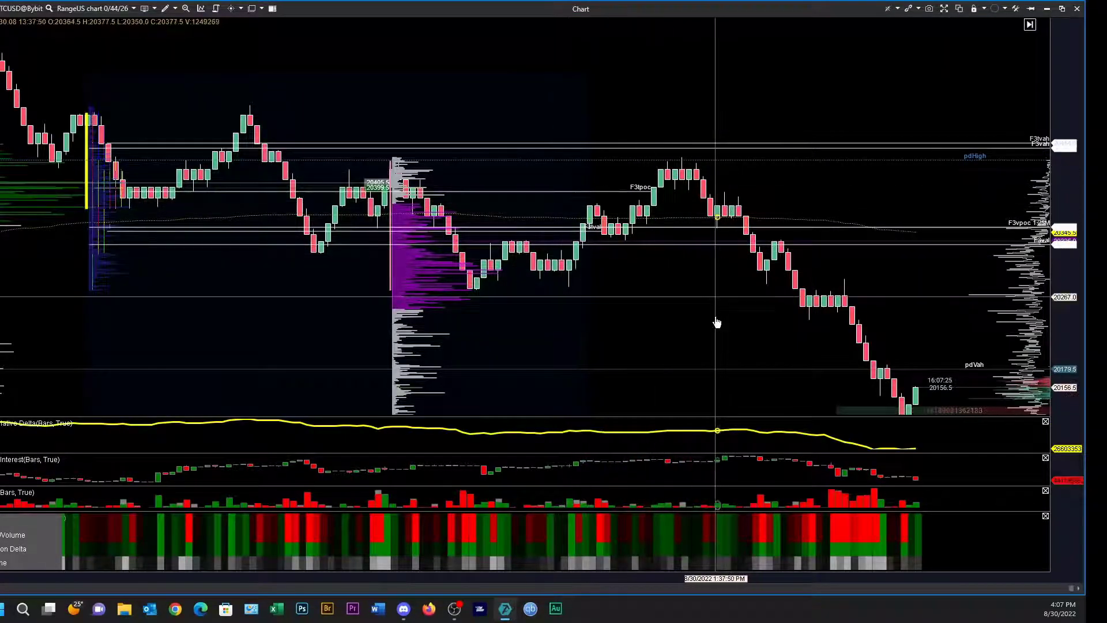
mouse_move(551, 376)
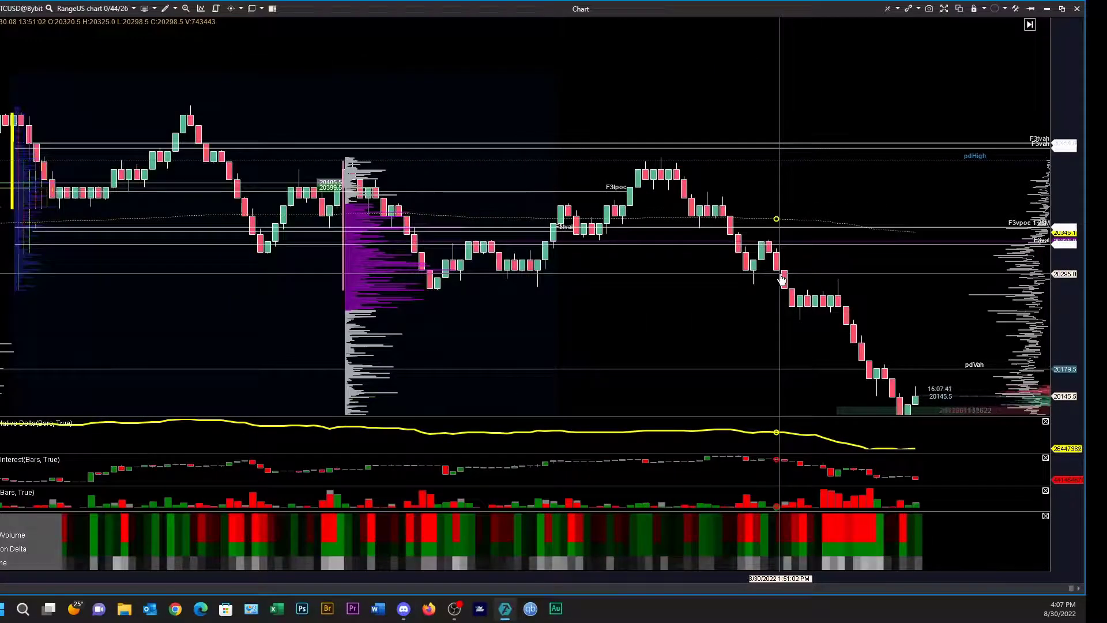
mouse_move(753, 280)
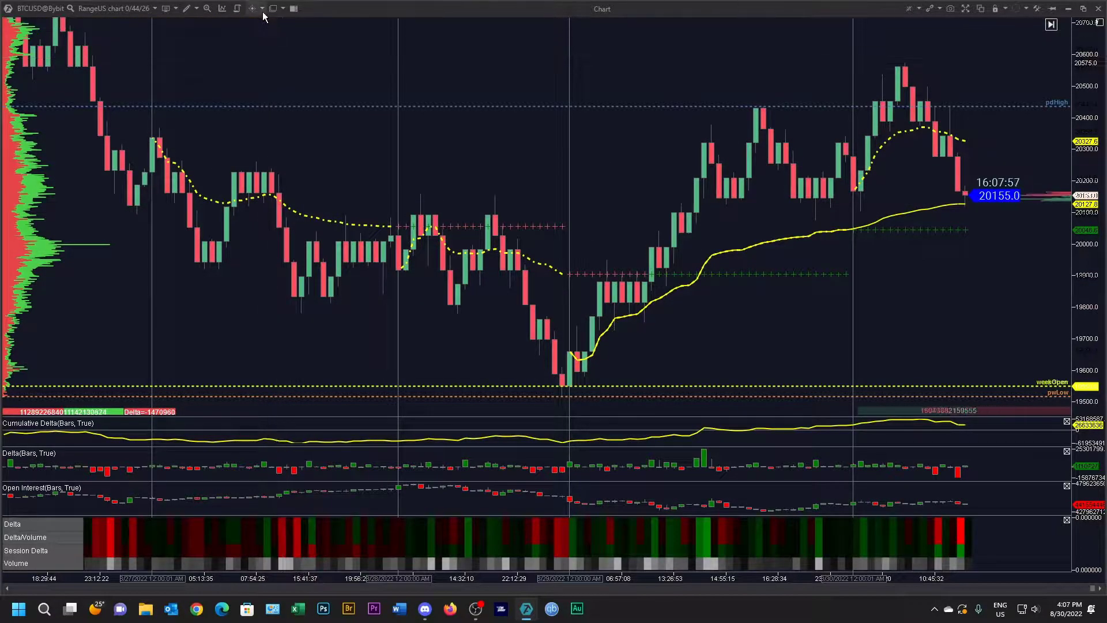
Step: Add a new chart template named TrendReversalBryan from the Templates settings
click(274, 8)
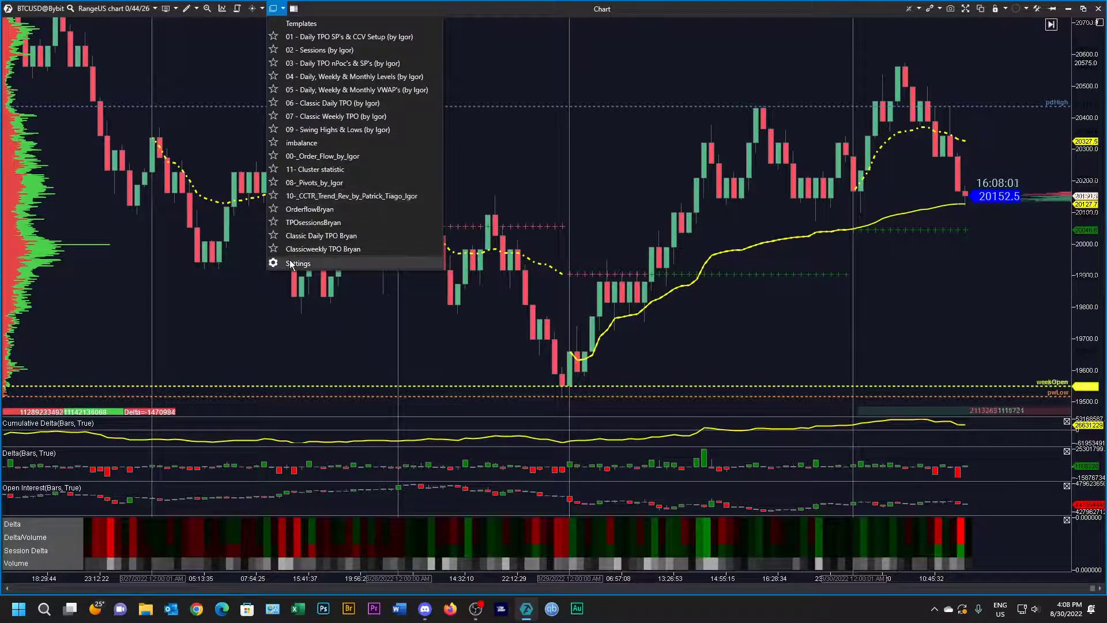
click(297, 263)
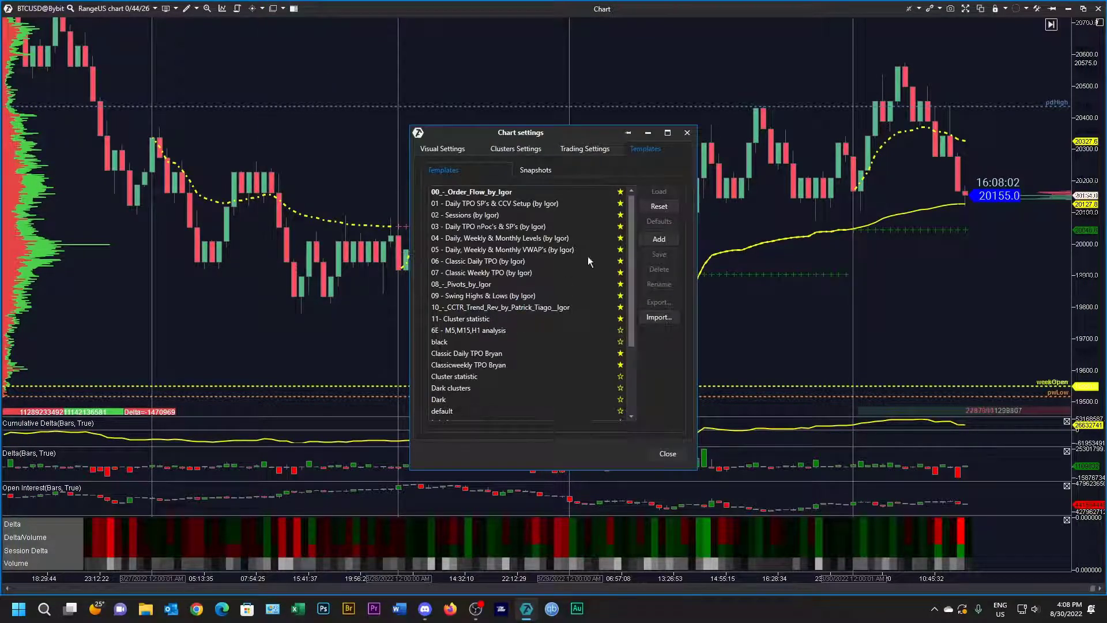
click(658, 238)
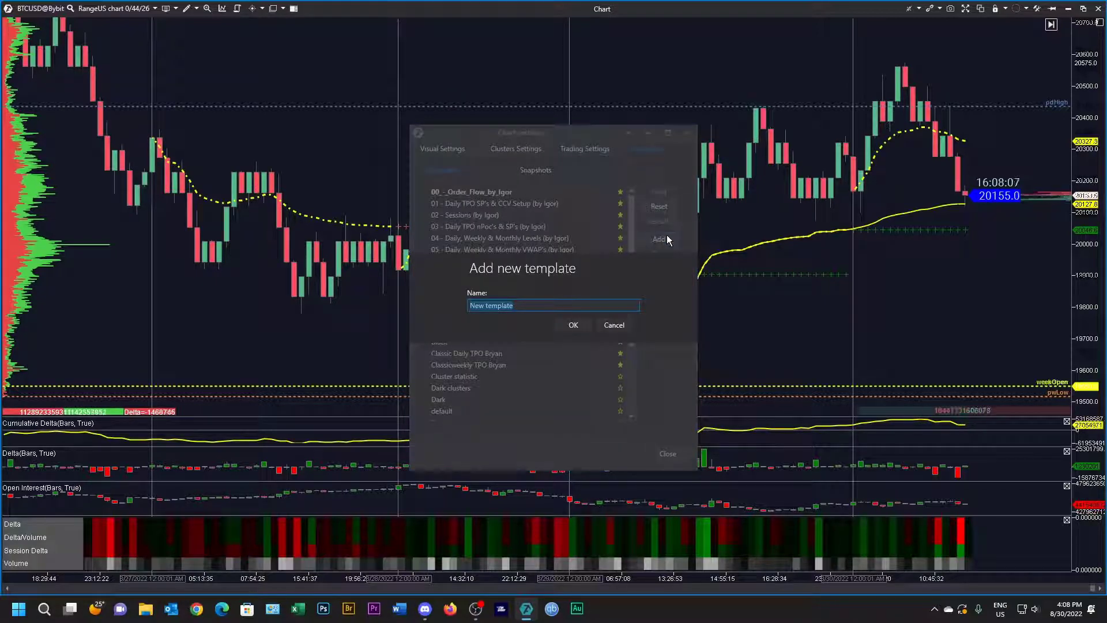
text(TrendReversalBryan)
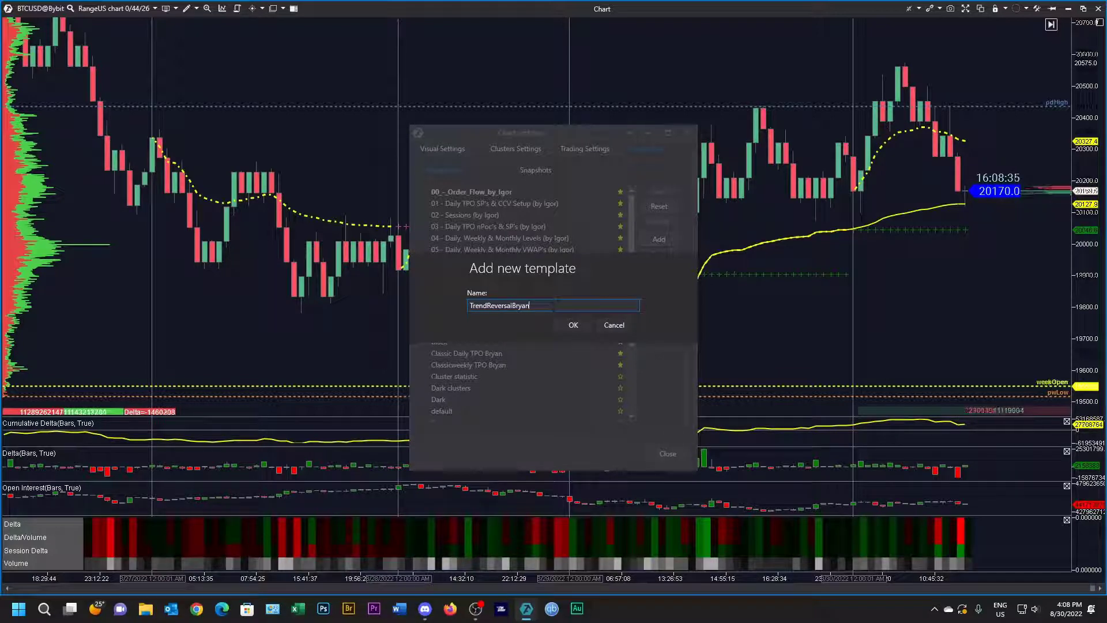
click(573, 325)
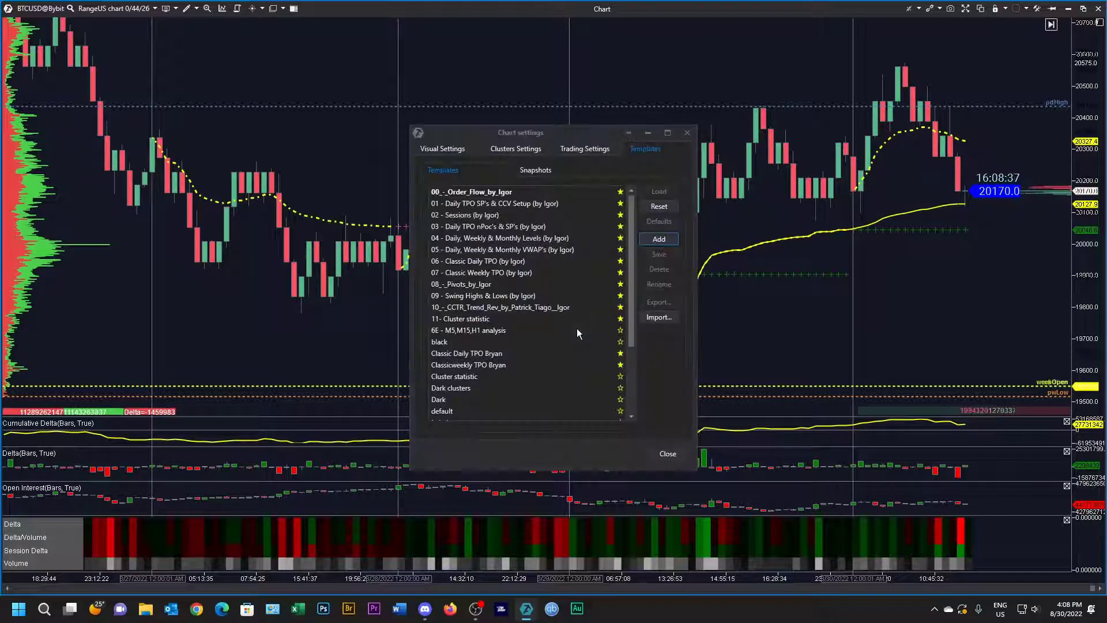
Step: Select TrendReversalBryan in the template list and close Chart settings
scroll(down, 3)
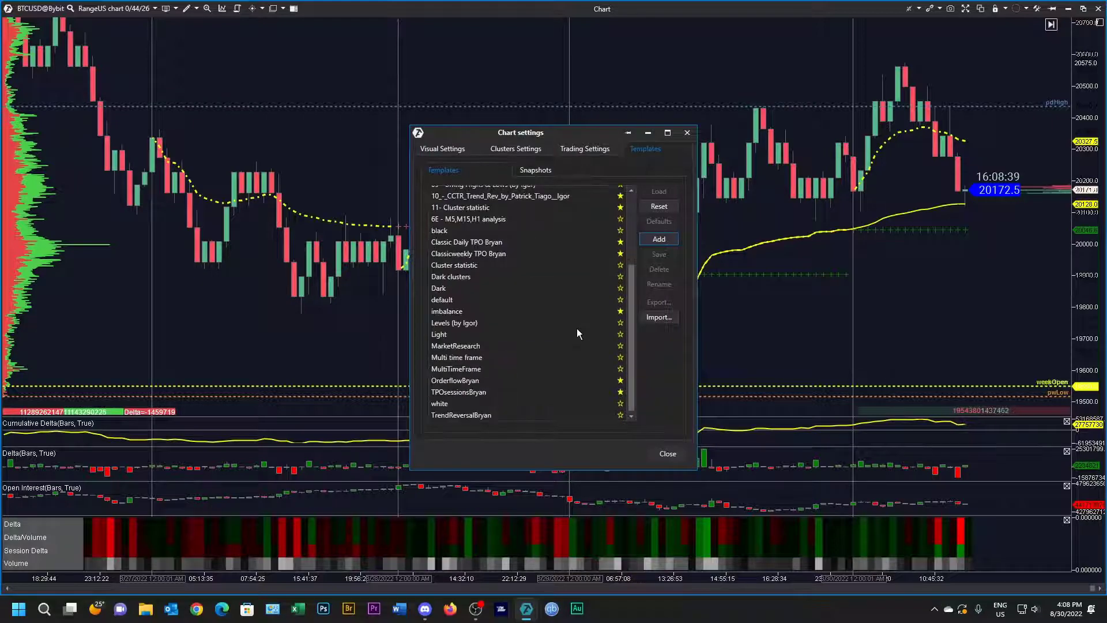
click(461, 414)
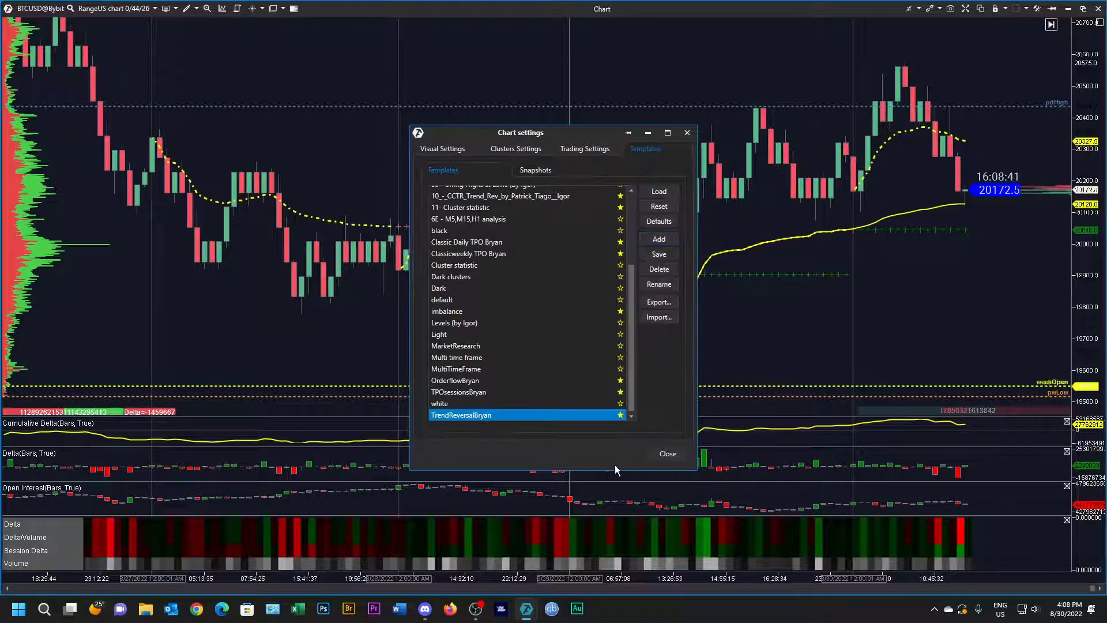
mouse_move(485, 472)
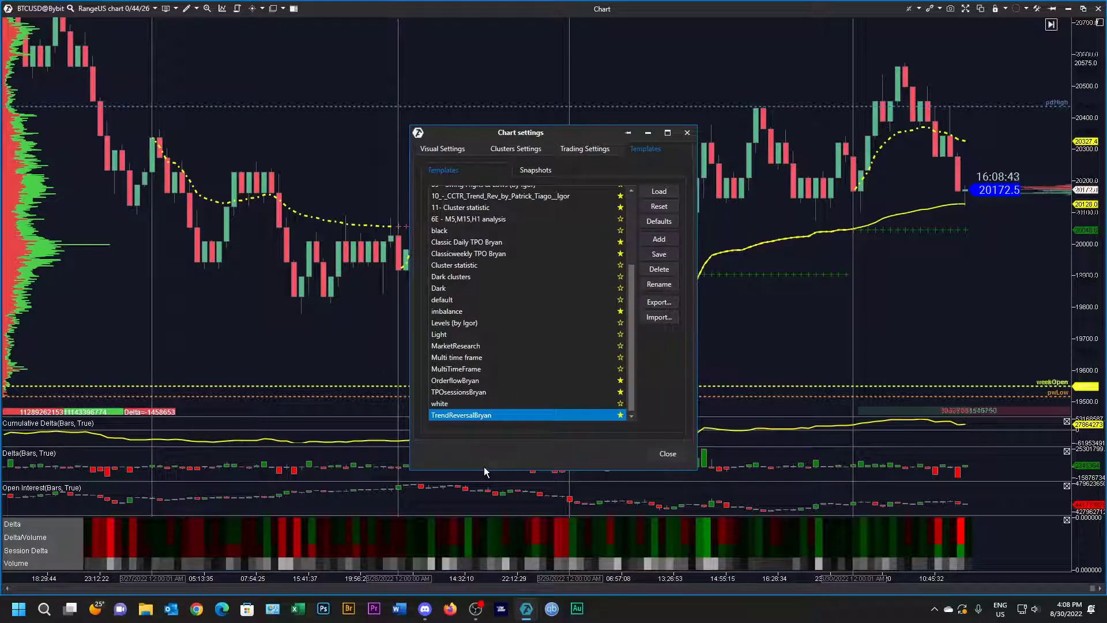
mouse_move(673, 146)
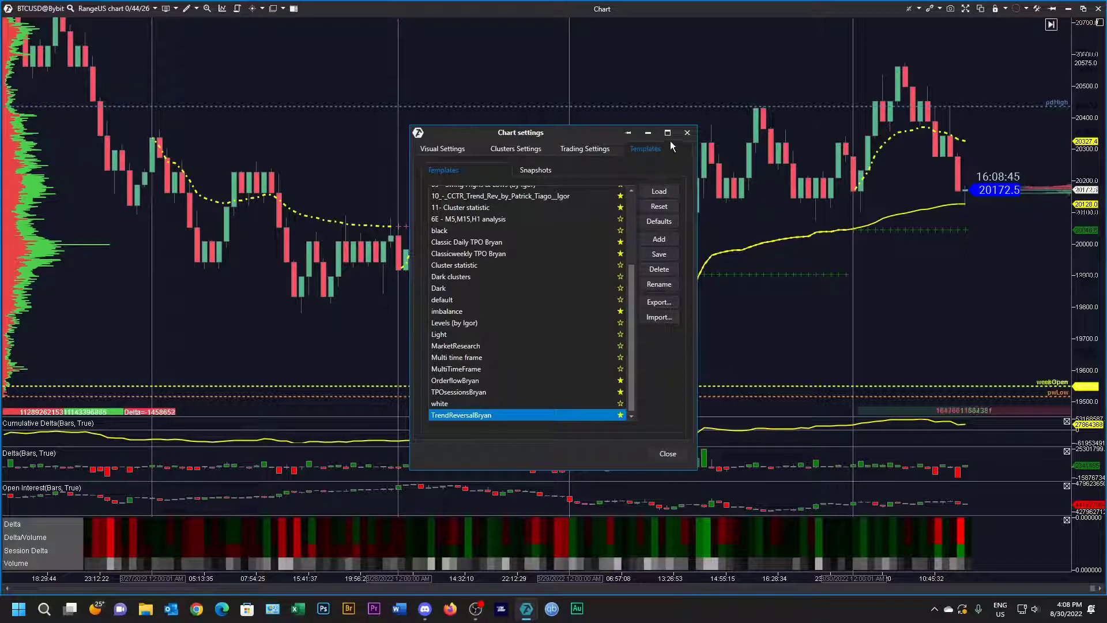
click(667, 453)
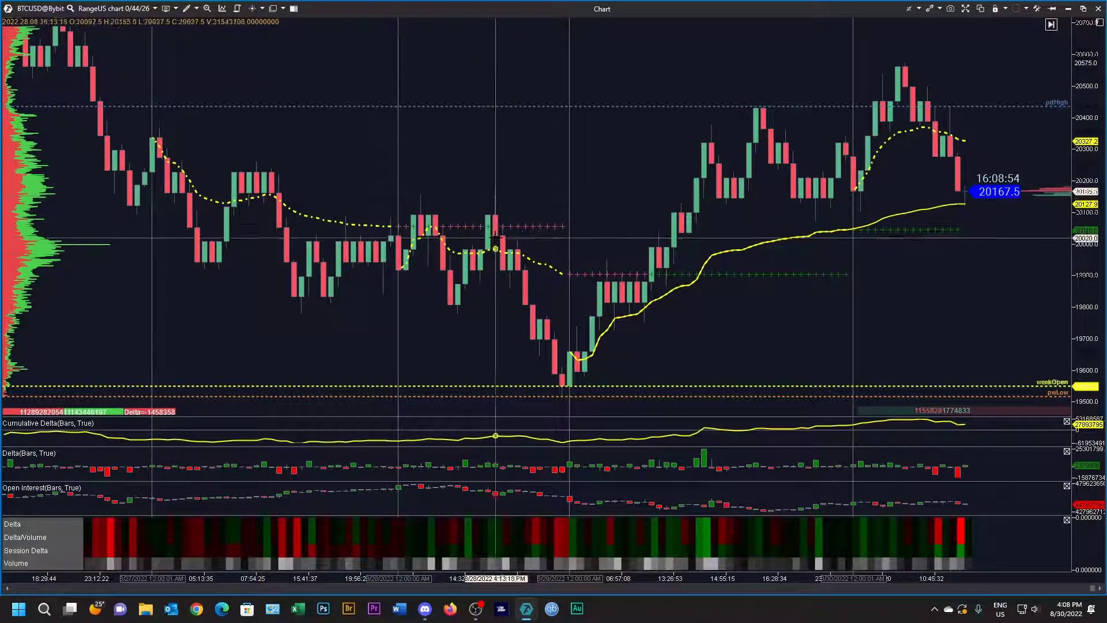
mouse_move(788, 235)
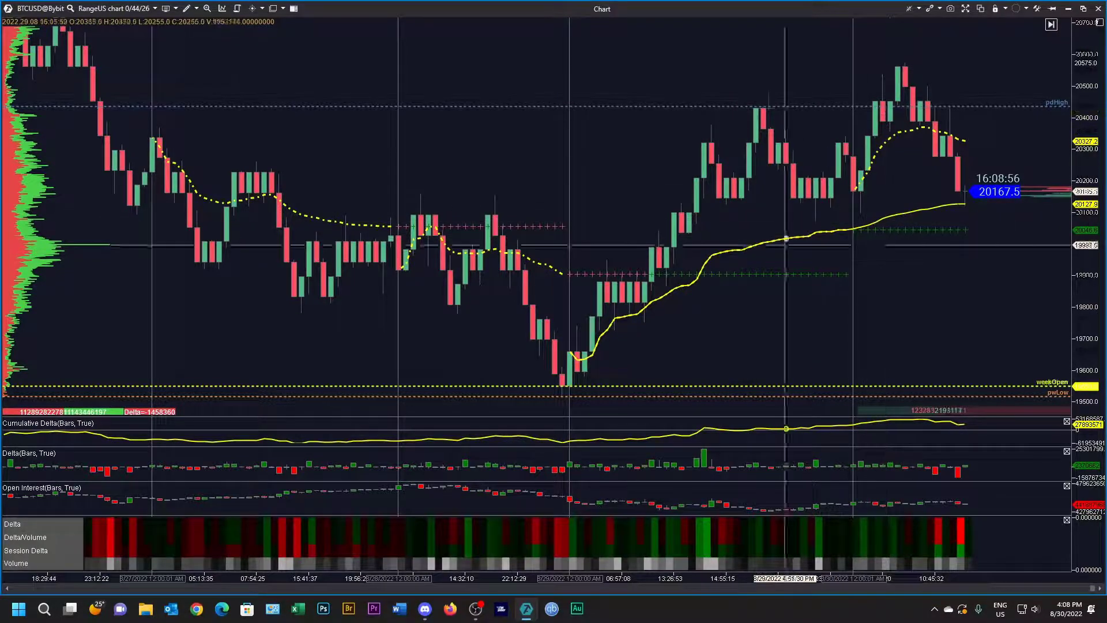